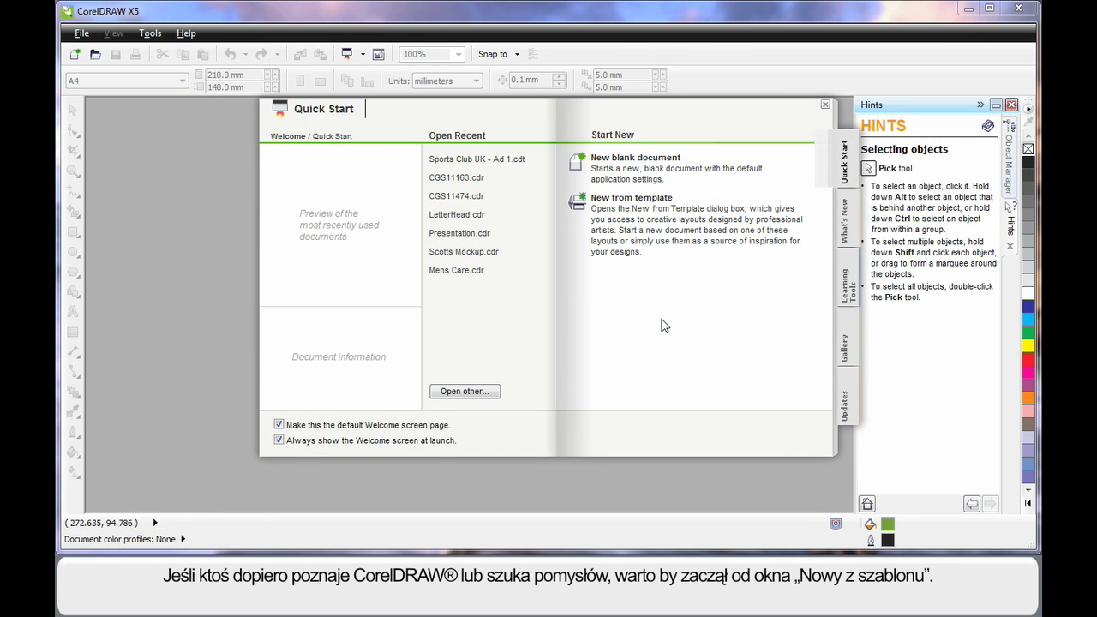
mouse_move(667, 331)
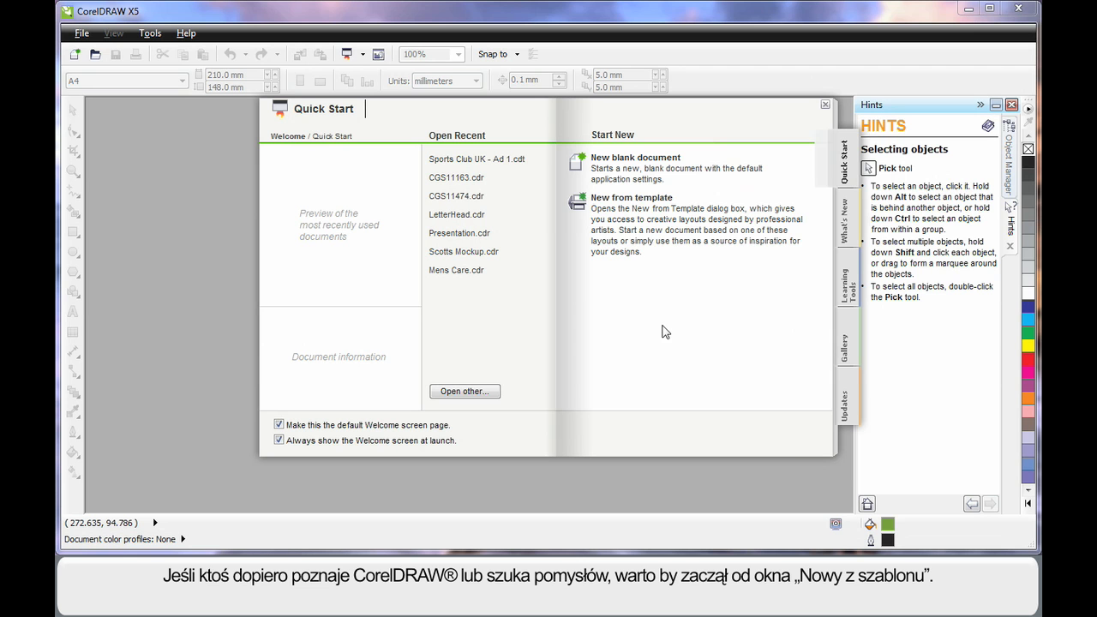
mouse_move(634, 199)
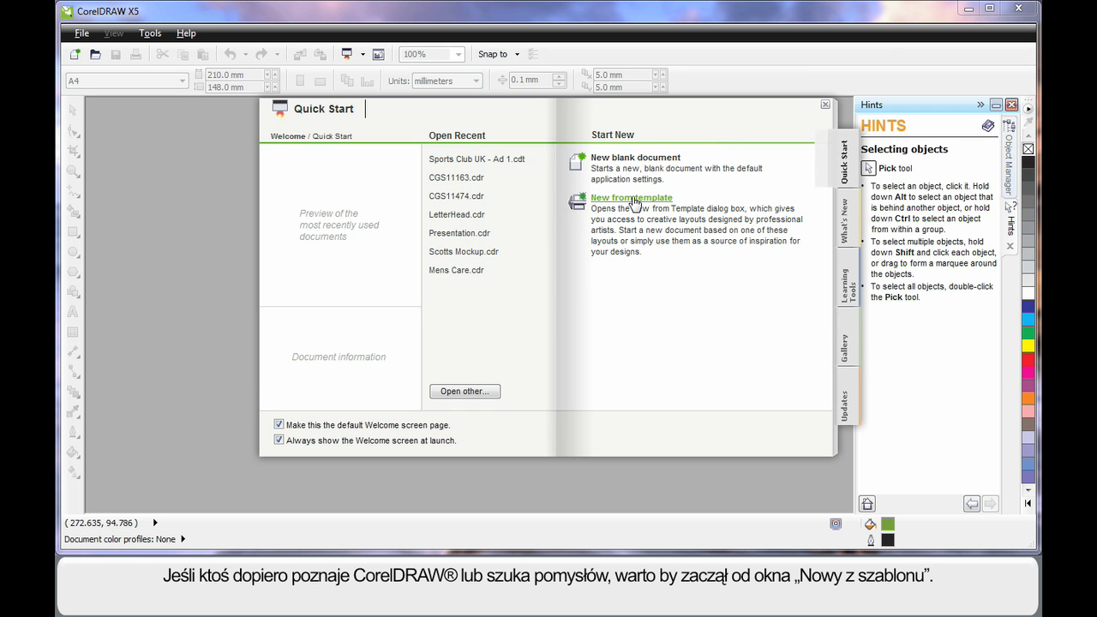
- Open New from template and try larger thumbnails before returning them to the smallest size
click(630, 197)
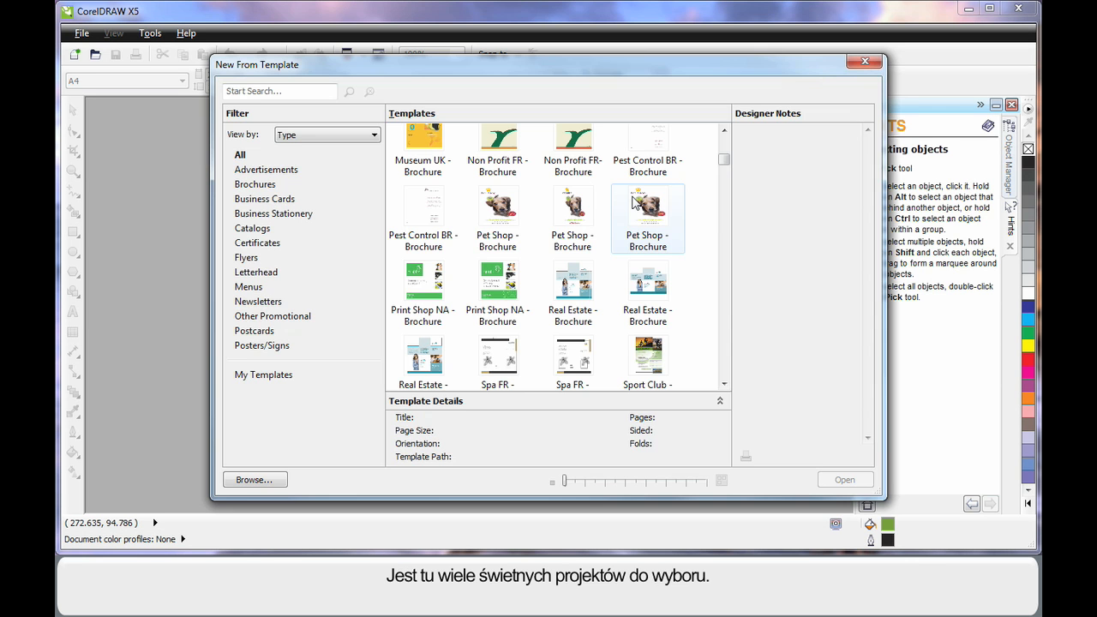
click(423, 287)
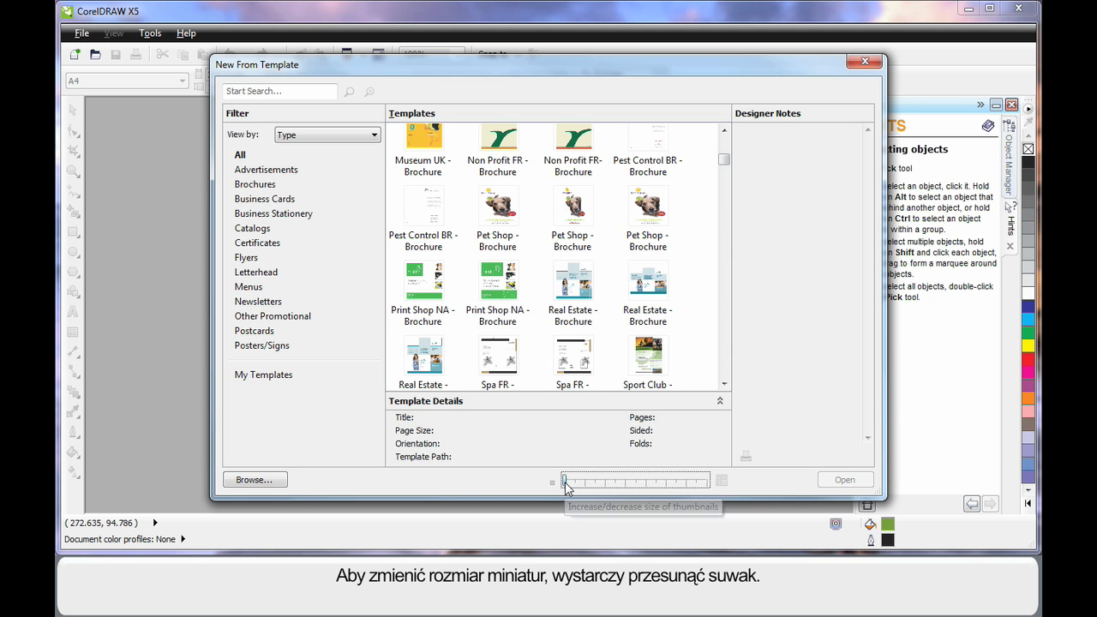
drag(564, 480, 635, 481)
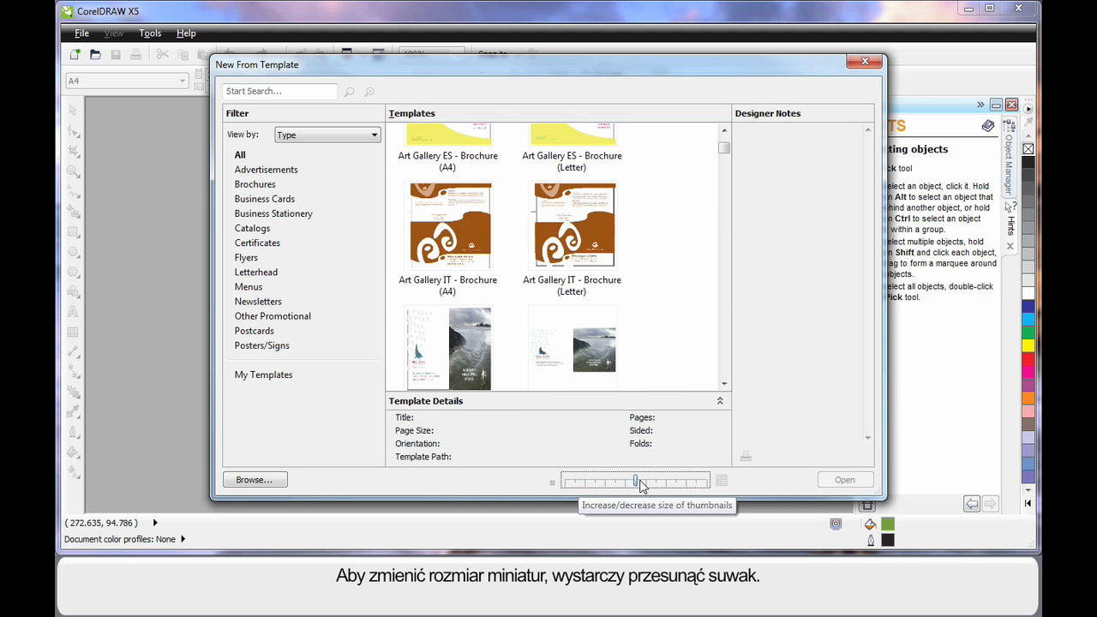
drag(636, 481, 656, 481)
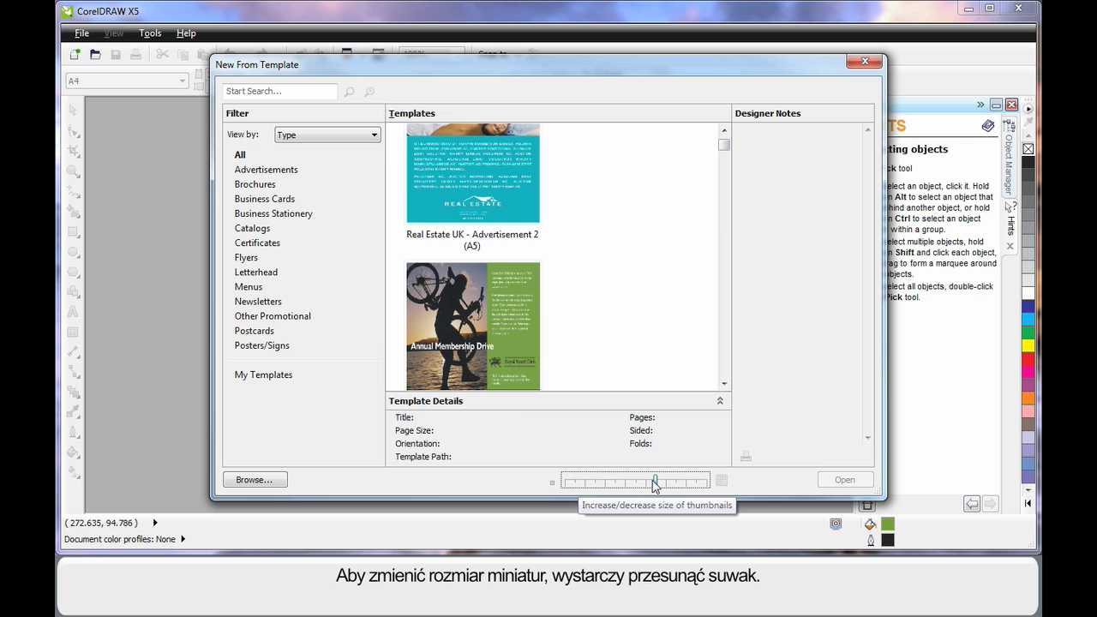
drag(655, 481, 574, 480)
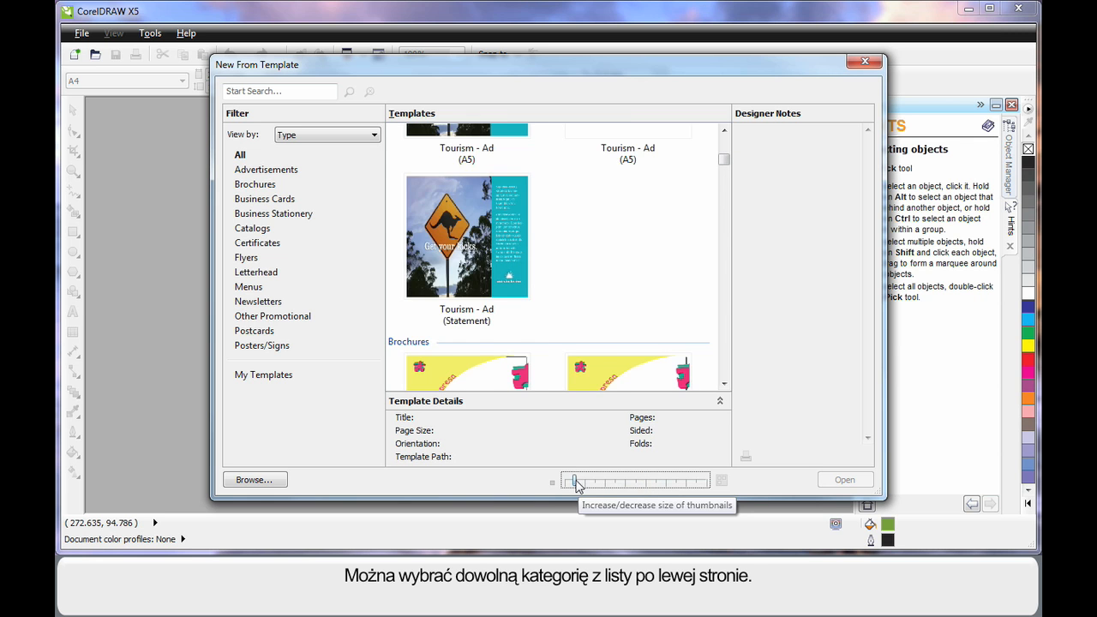
click(255, 184)
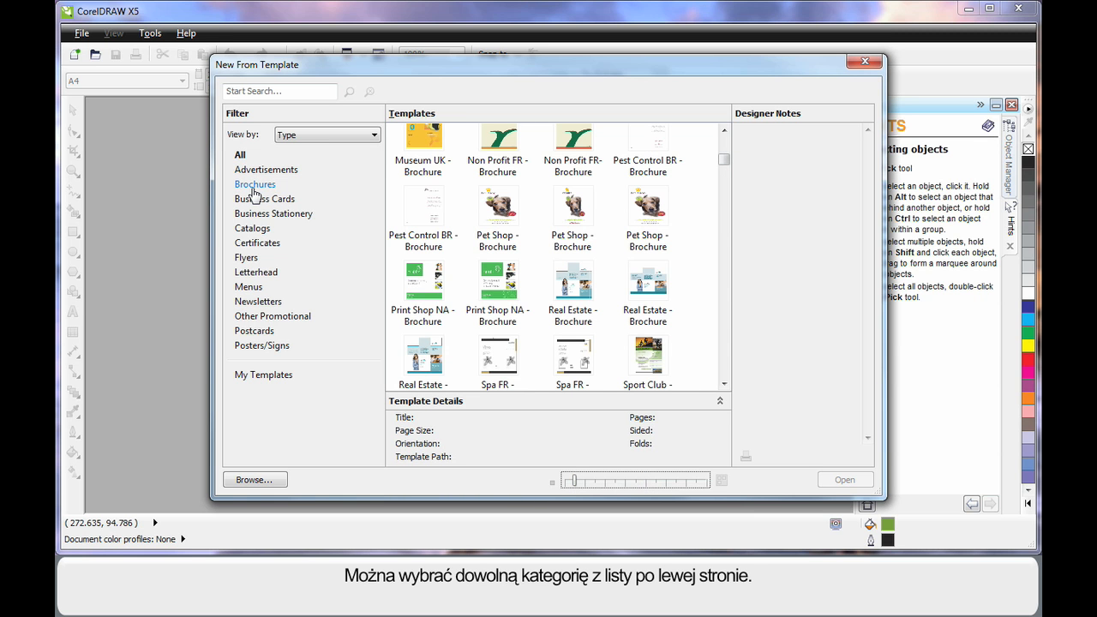
mouse_move(253, 190)
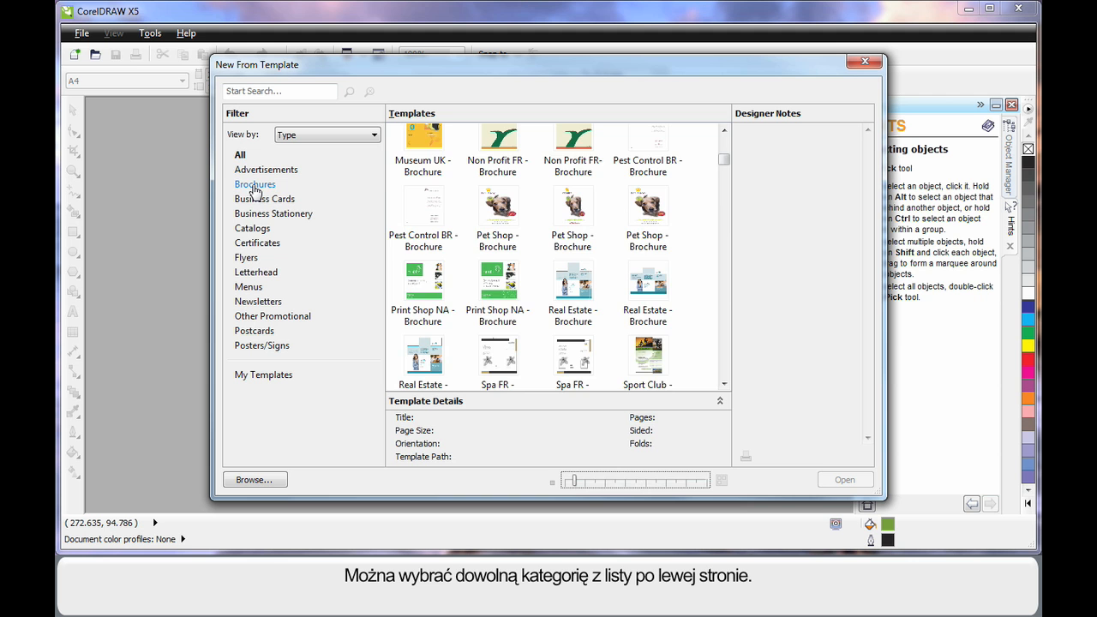
- Browse the Brochures category, then search all templates for 'sport'
click(255, 184)
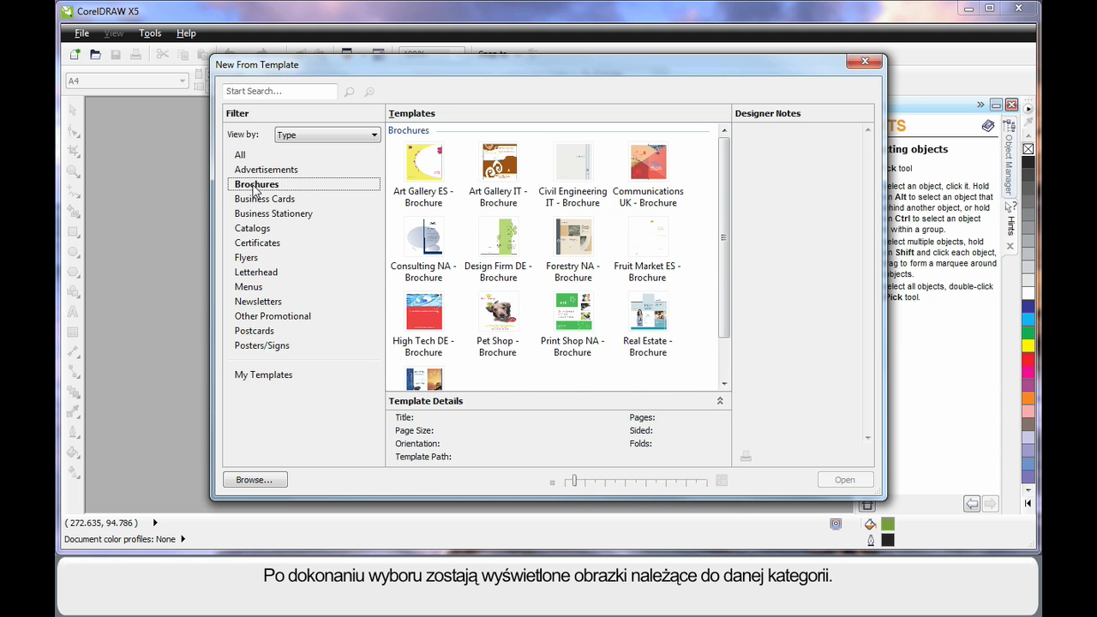
scroll(down, 3)
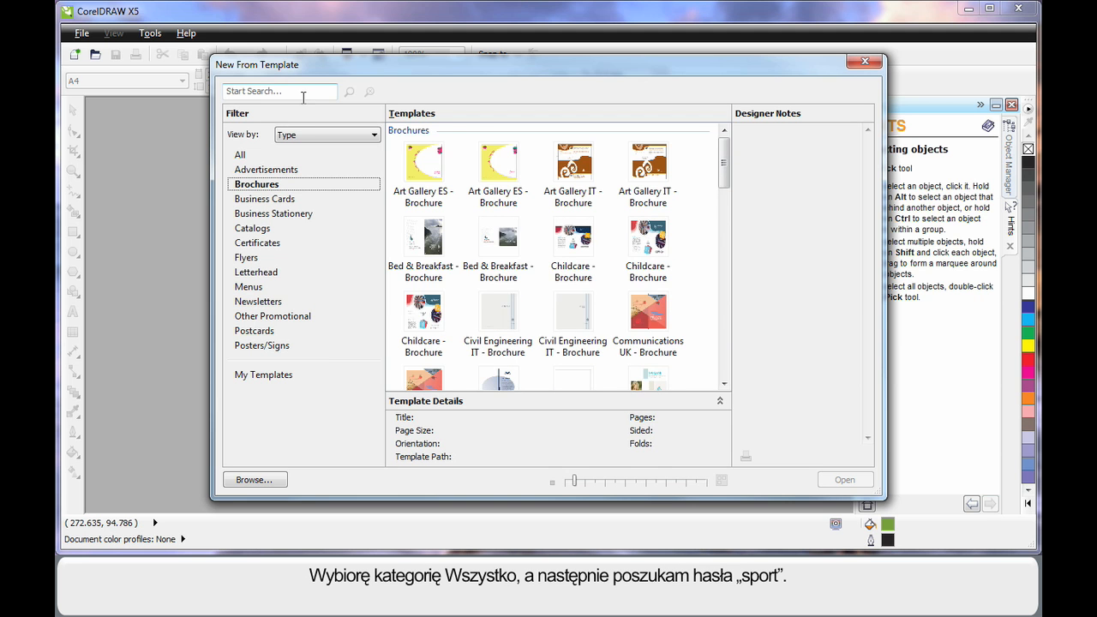
click(239, 154)
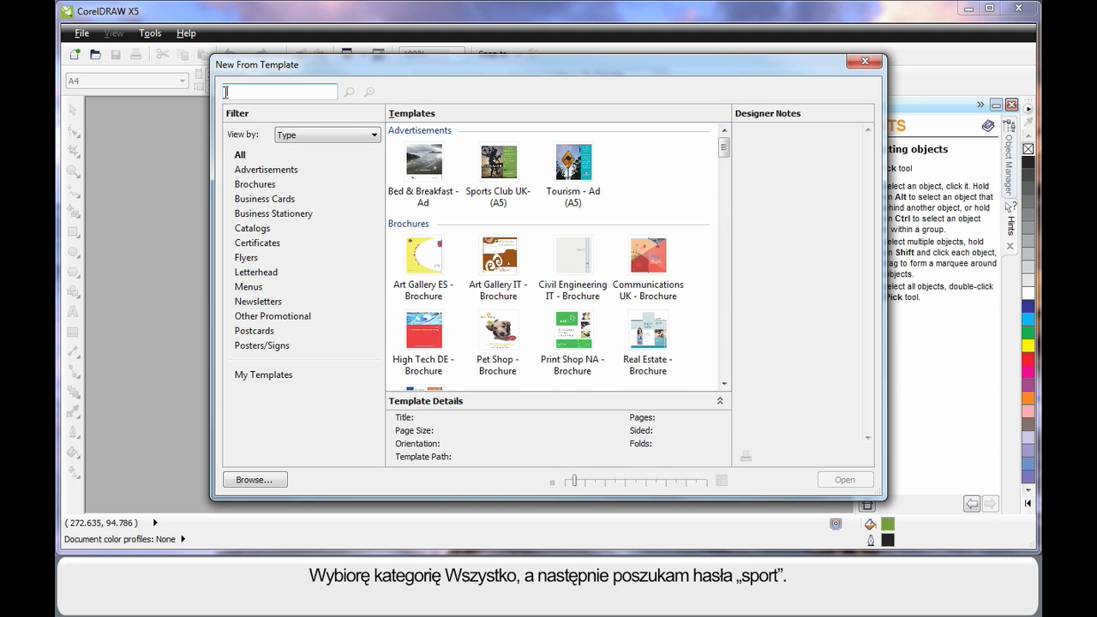
text(sport)
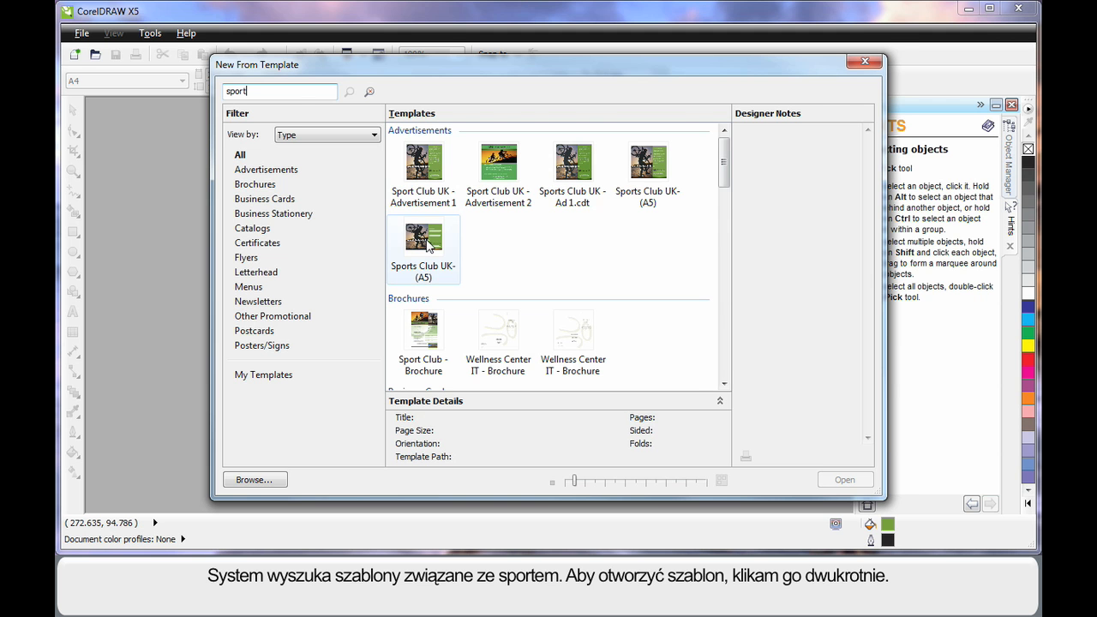
- Open the Sports Club UK - Ad 1 template and select its body text and club name
double_click(423, 244)
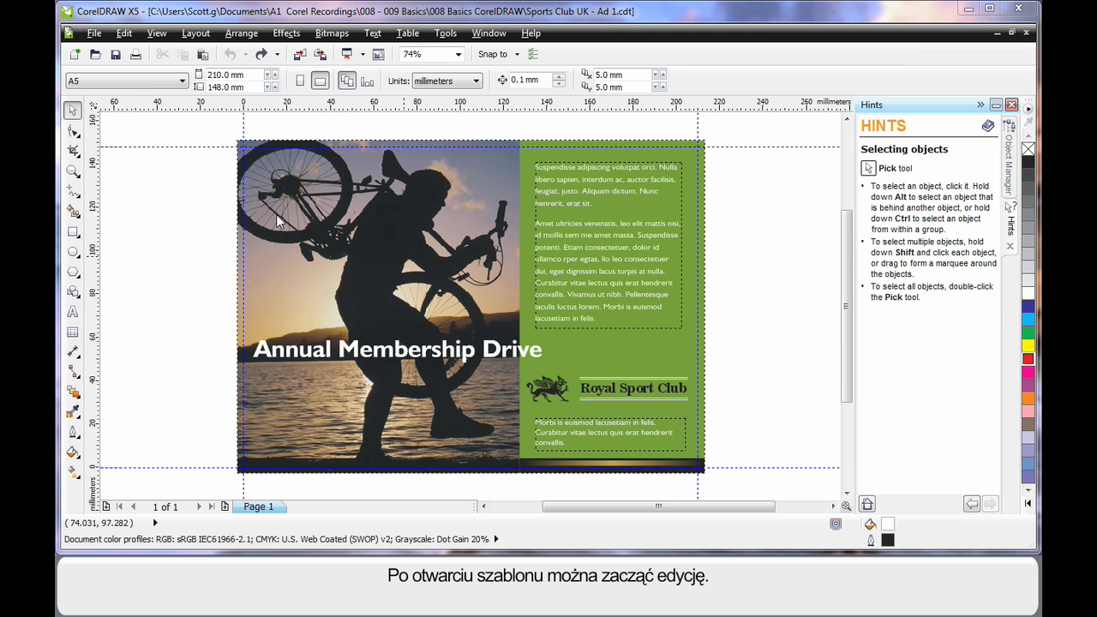
mouse_move(540, 347)
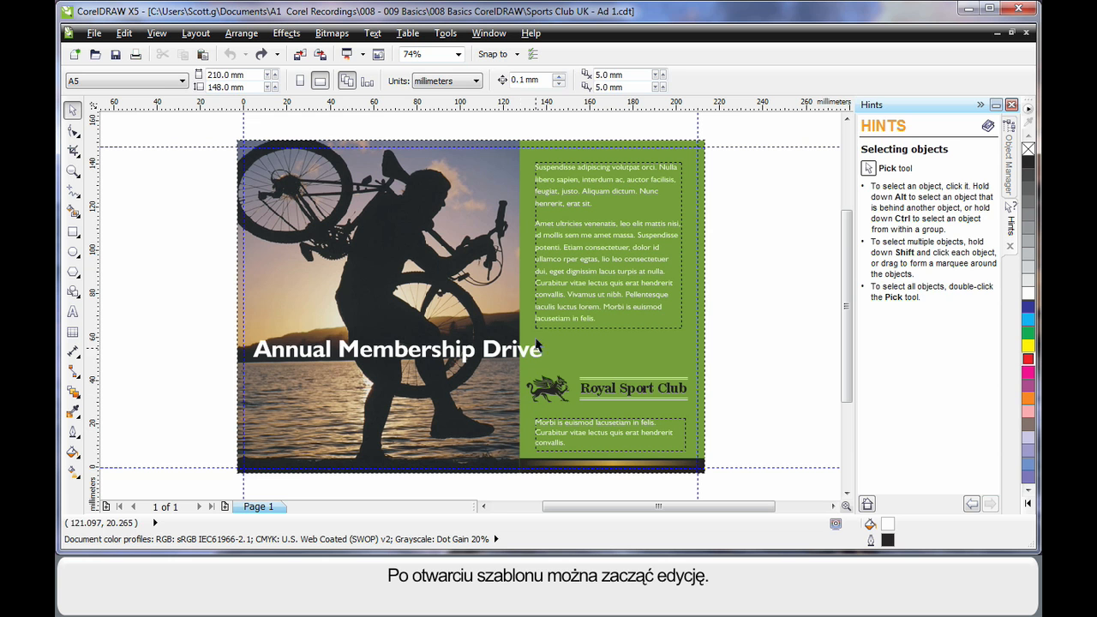
click(397, 350)
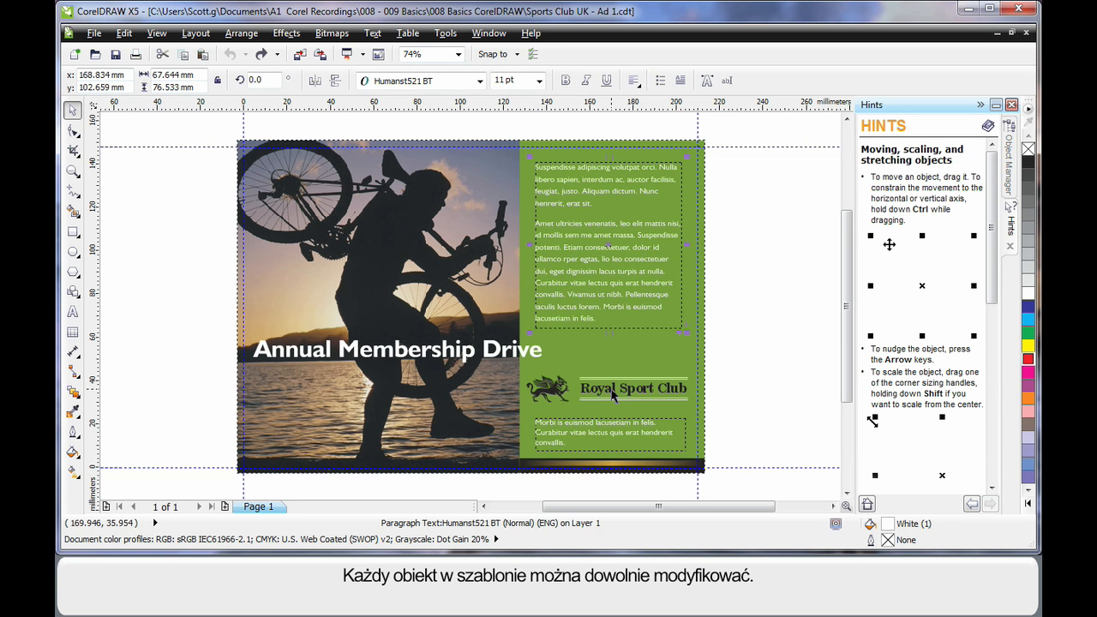
click(635, 388)
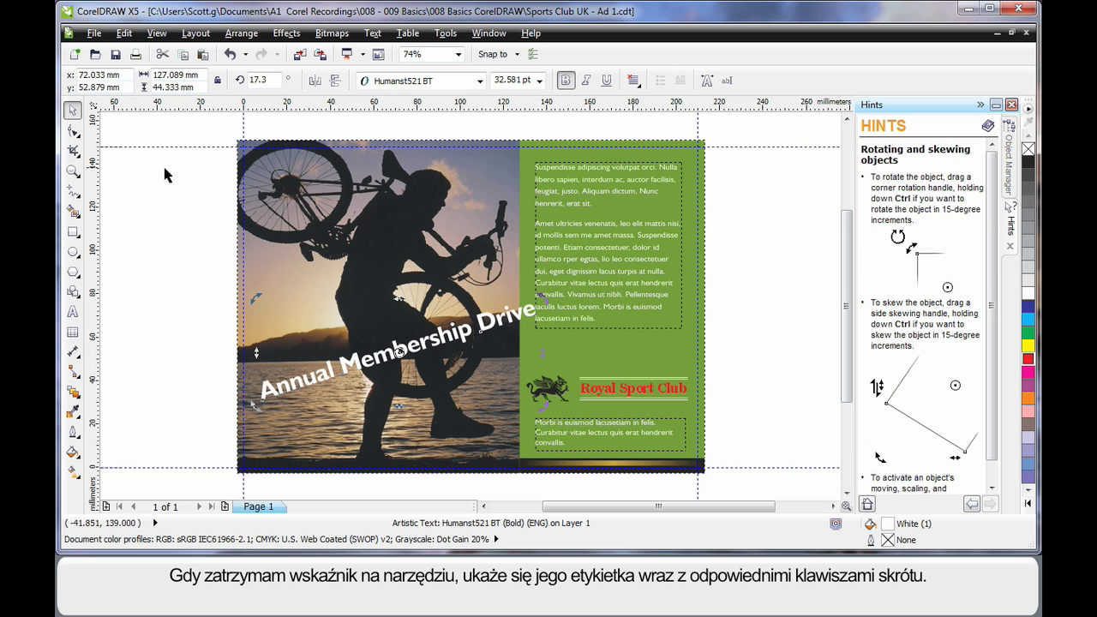
mouse_move(66, 137)
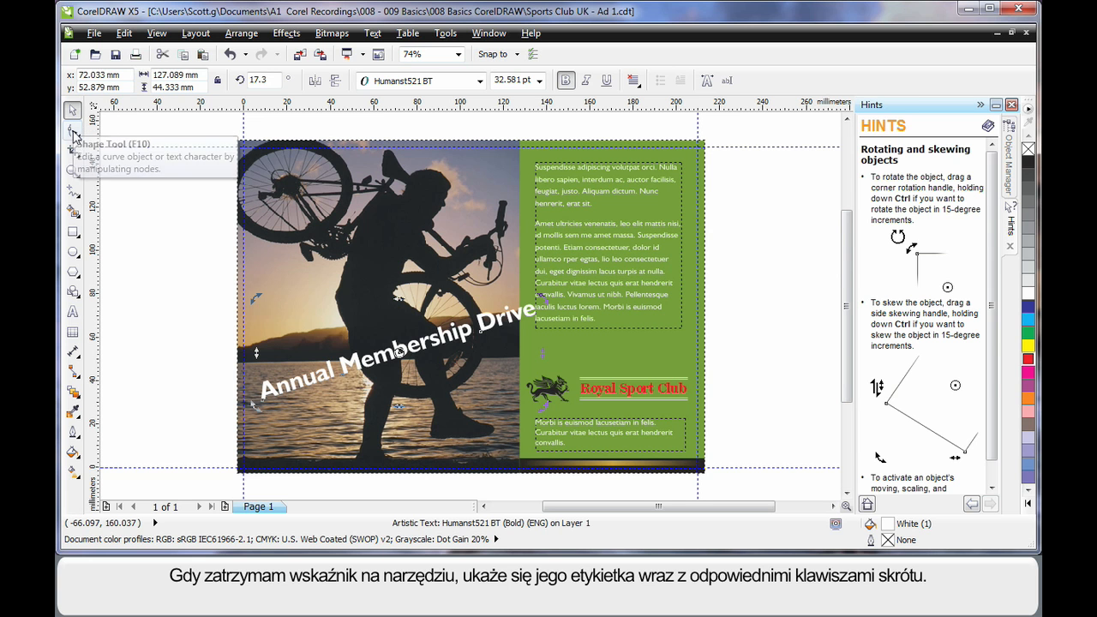
mouse_move(66, 173)
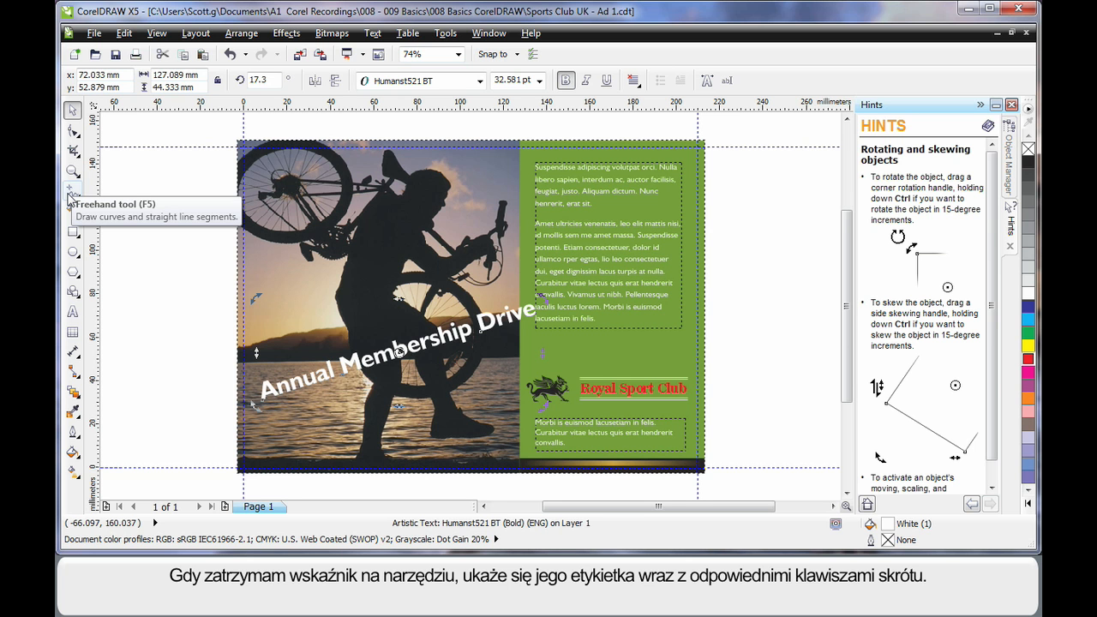
click(73, 231)
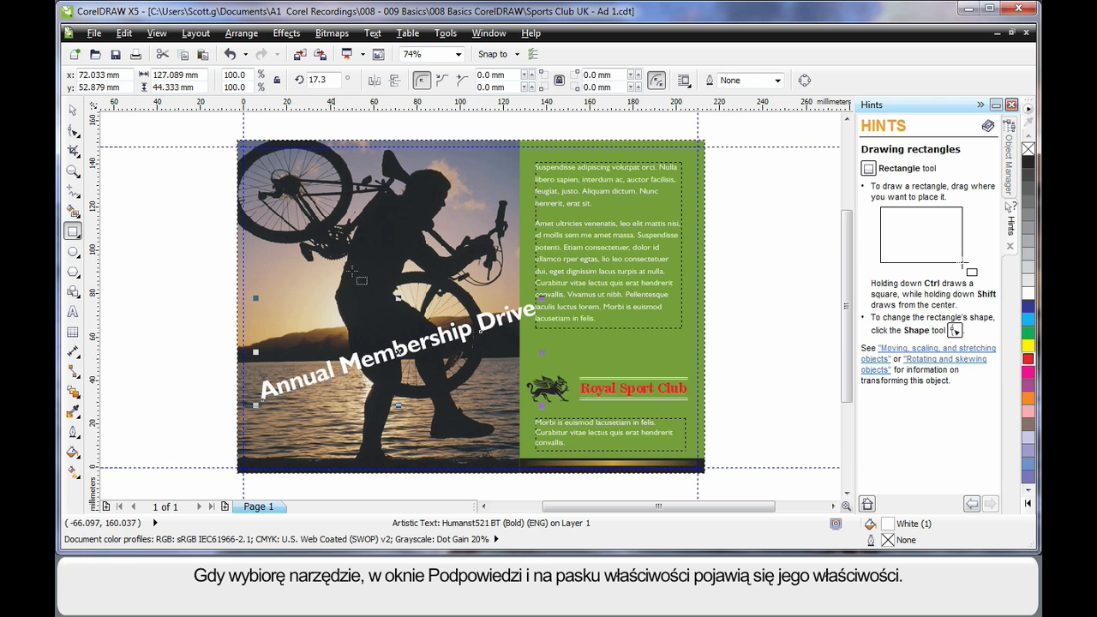
mouse_move(923, 392)
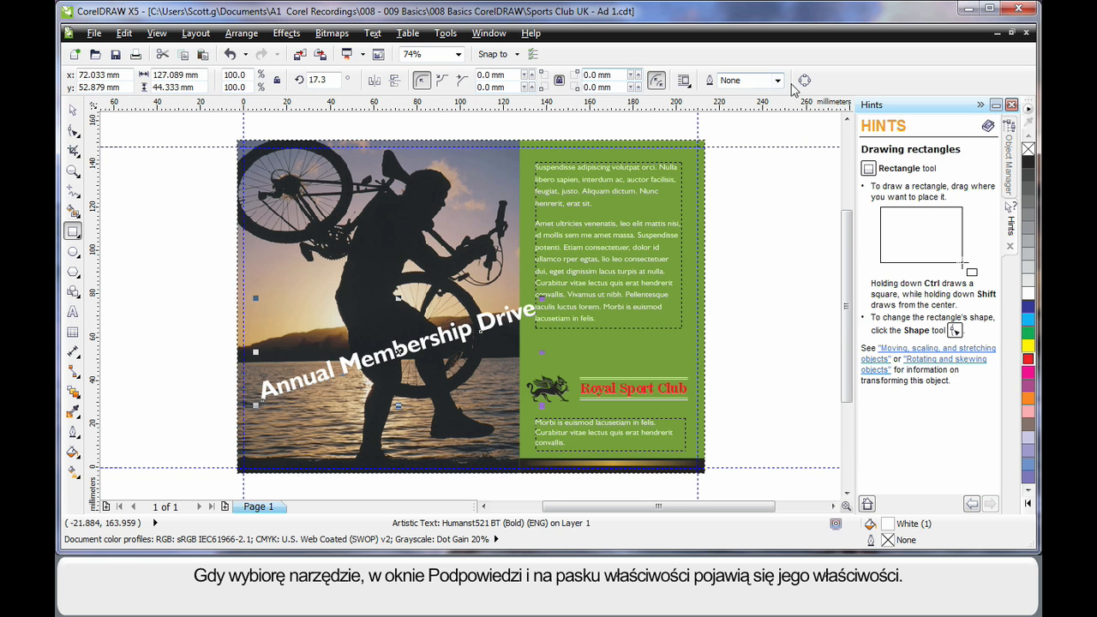
mouse_move(420, 80)
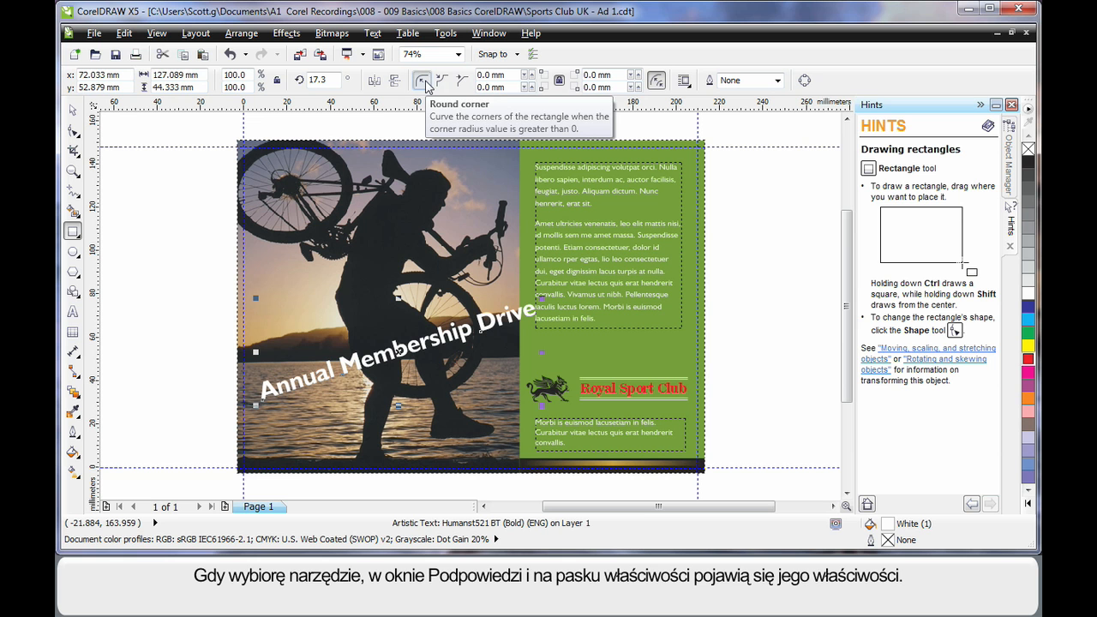
mouse_move(145, 154)
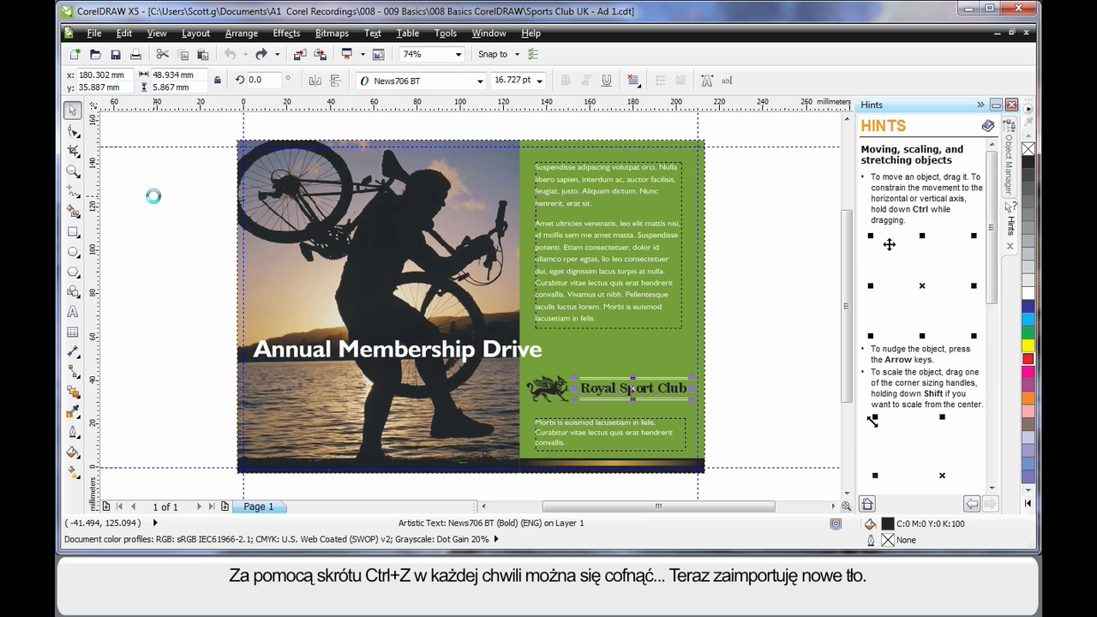
- Deselect everything and import the photo of the diver by the reef
click(163, 243)
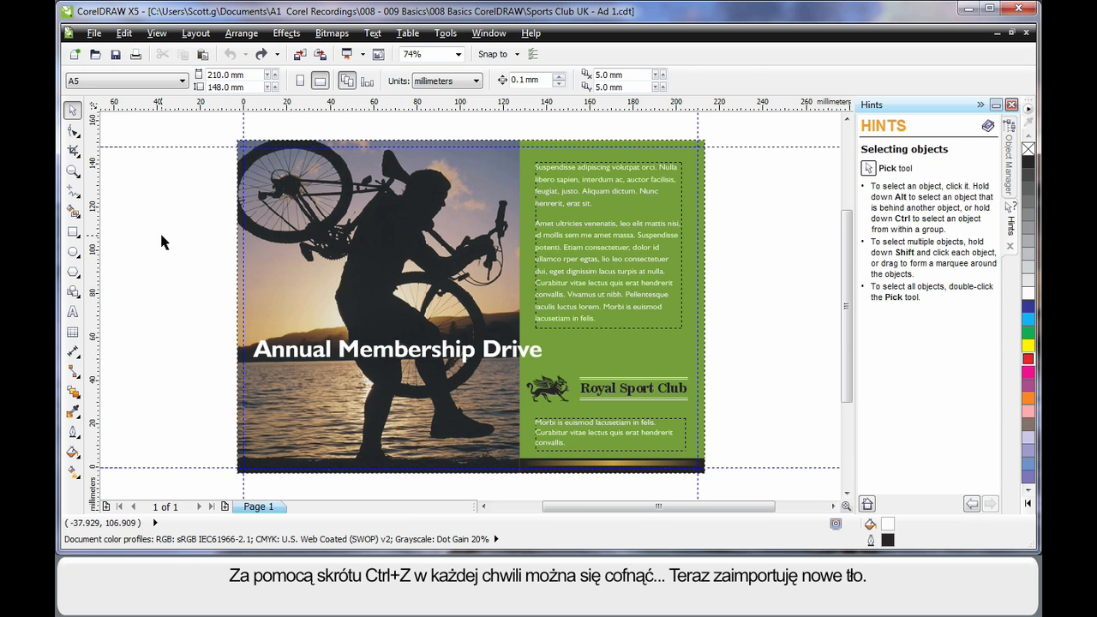
mouse_move(274, 163)
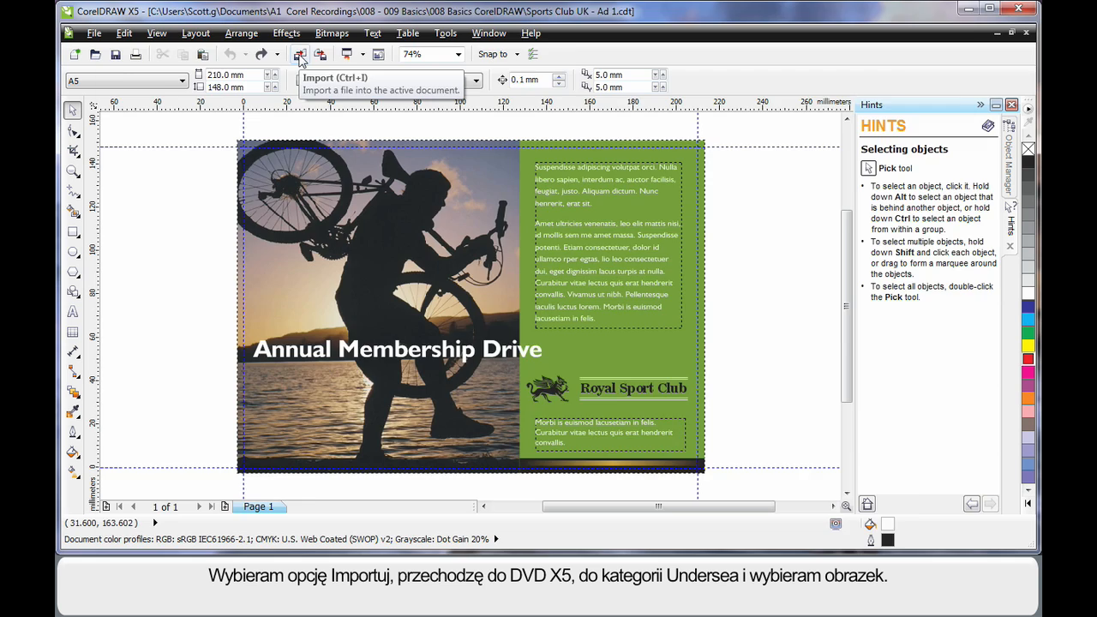
click(300, 54)
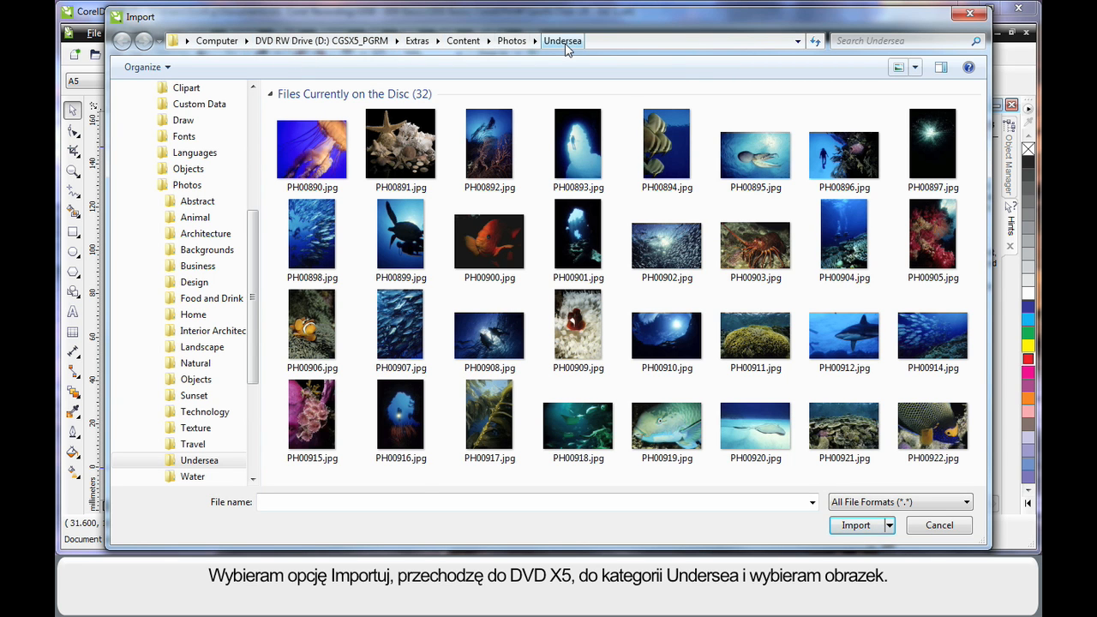
click(844, 150)
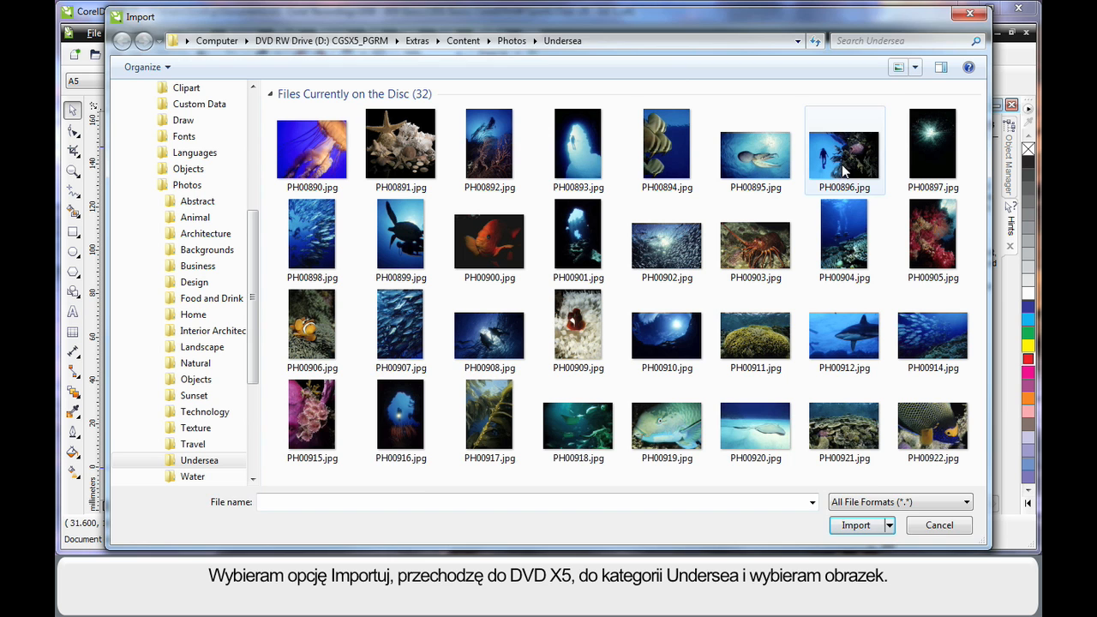
click(844, 146)
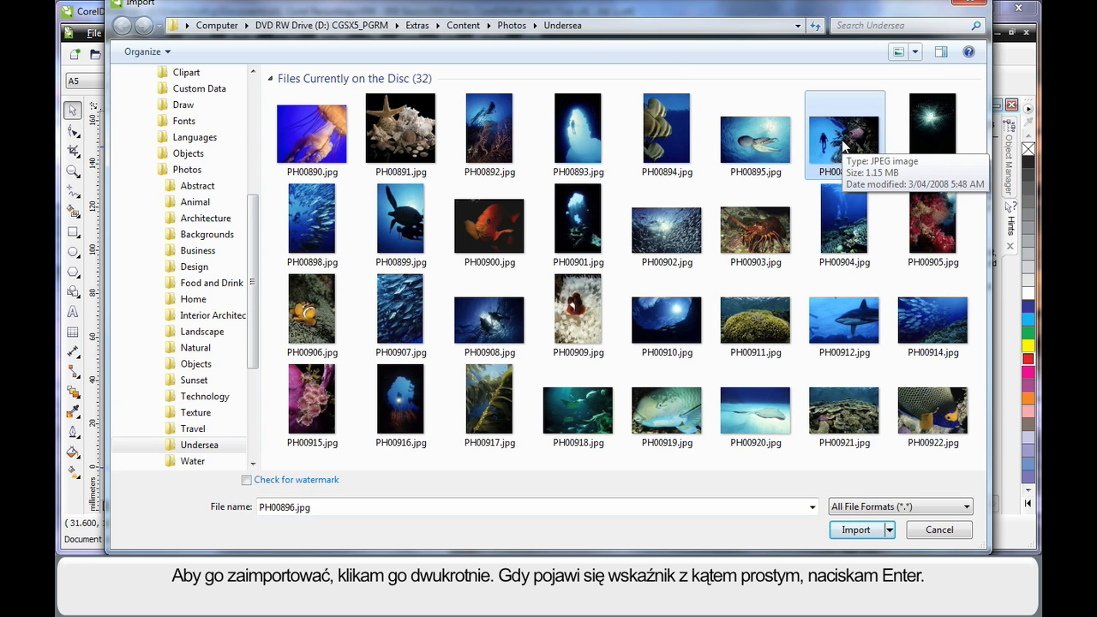
double_click(842, 133)
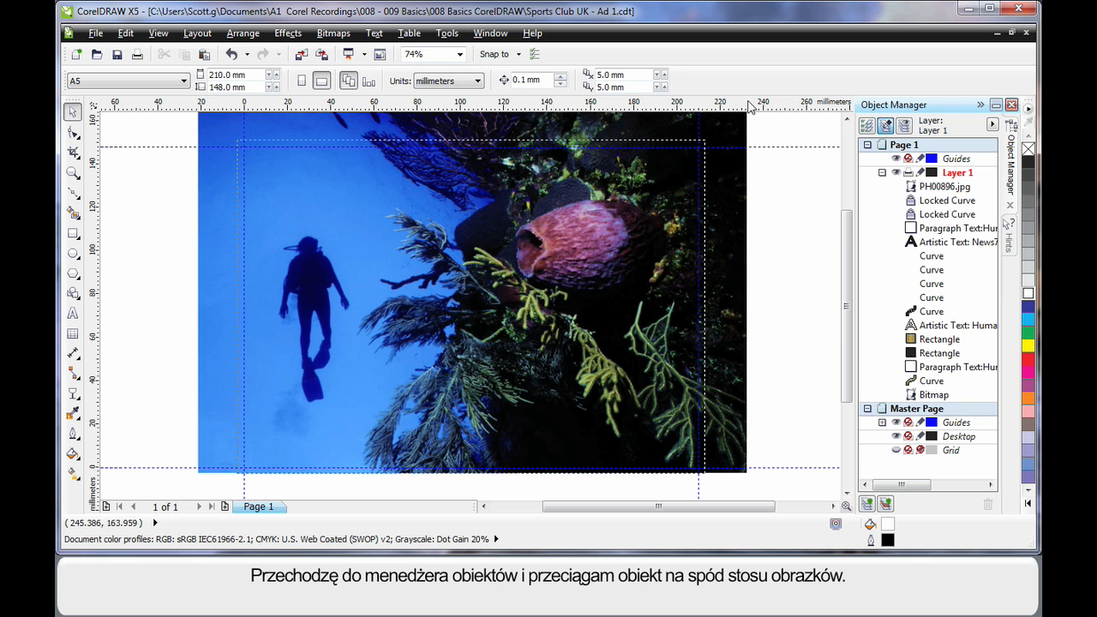
- Drag the diver photo to the bottom of the Object Manager stack
click(945, 186)
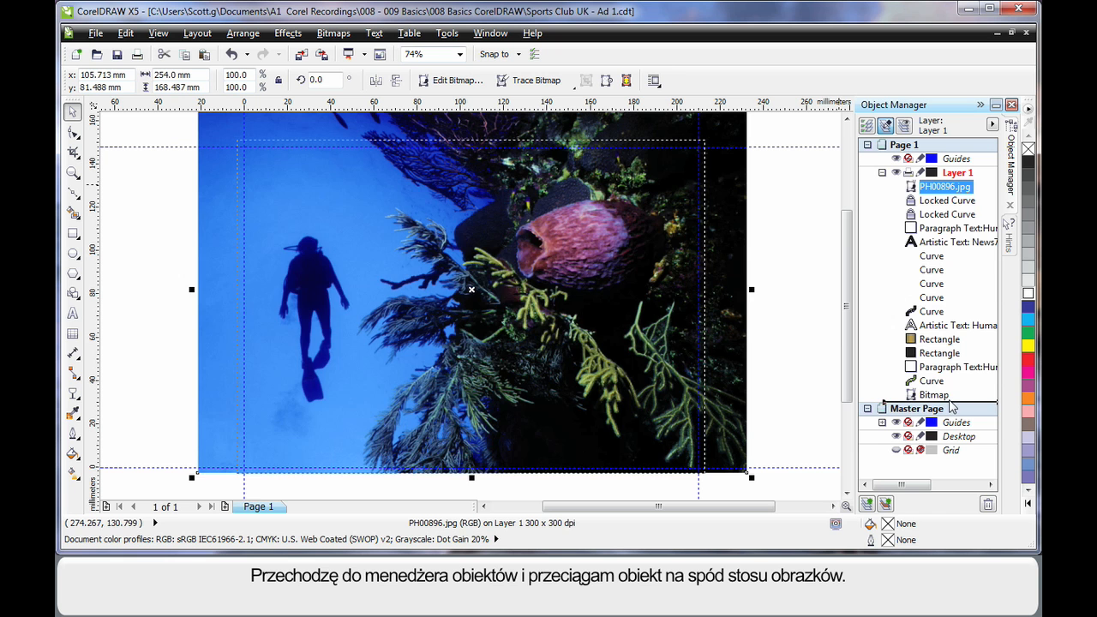
drag(945, 186, 945, 395)
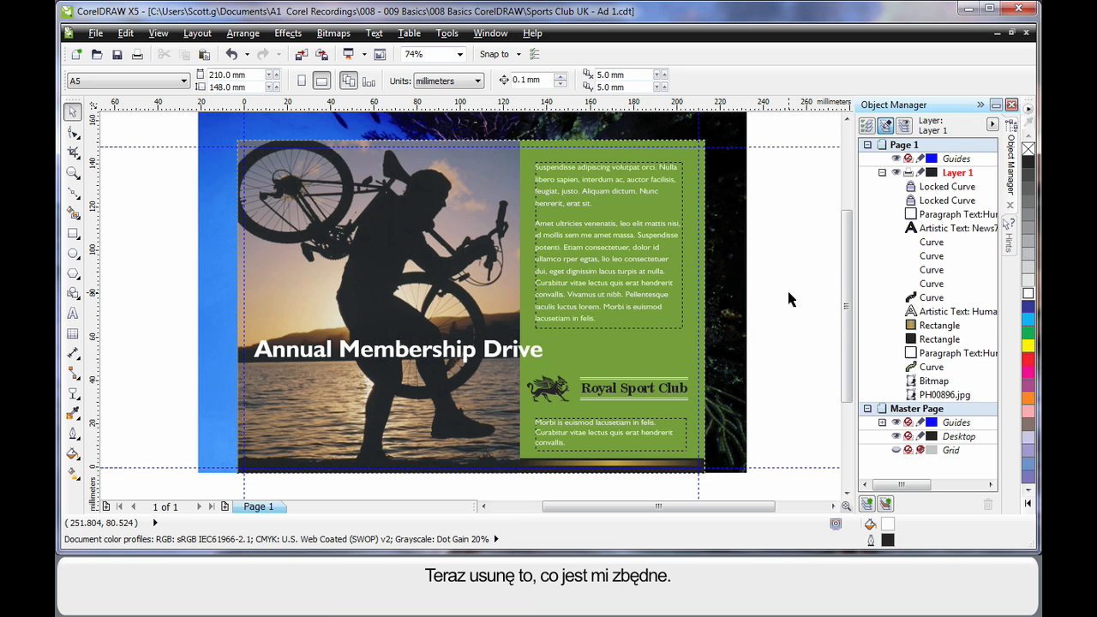
mouse_move(665, 257)
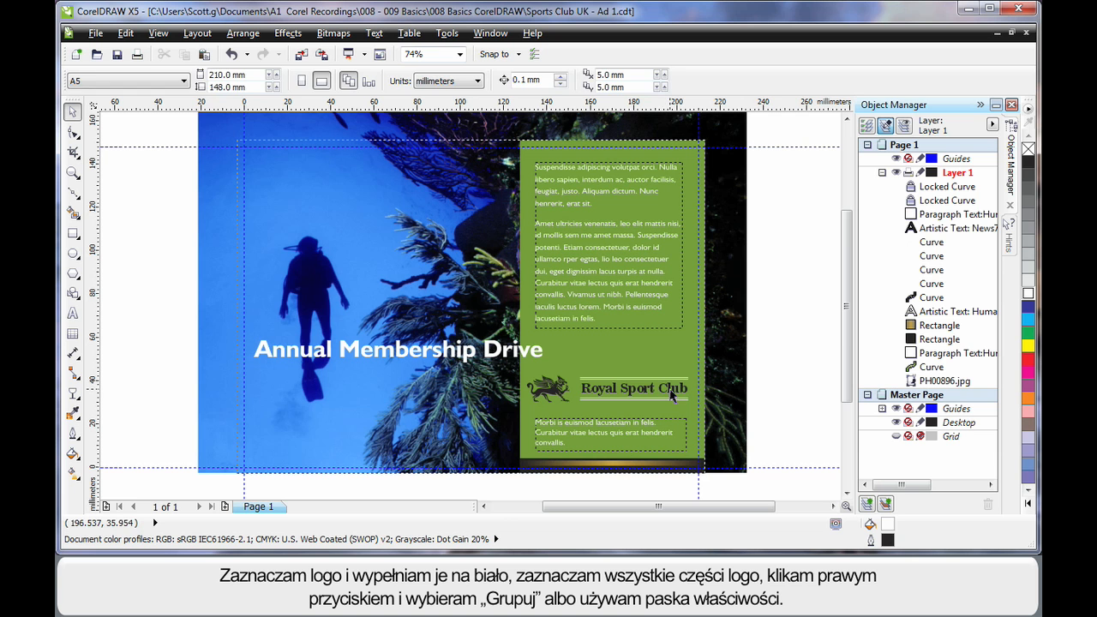
- Group the six parts of the club logo into one object
click(634, 388)
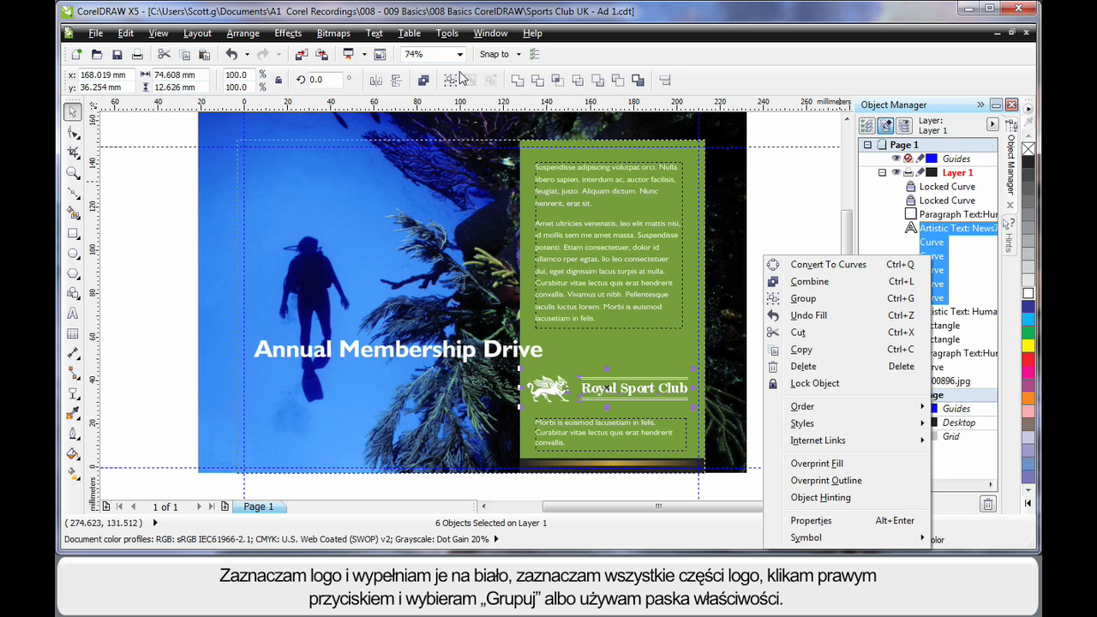
click(802, 298)
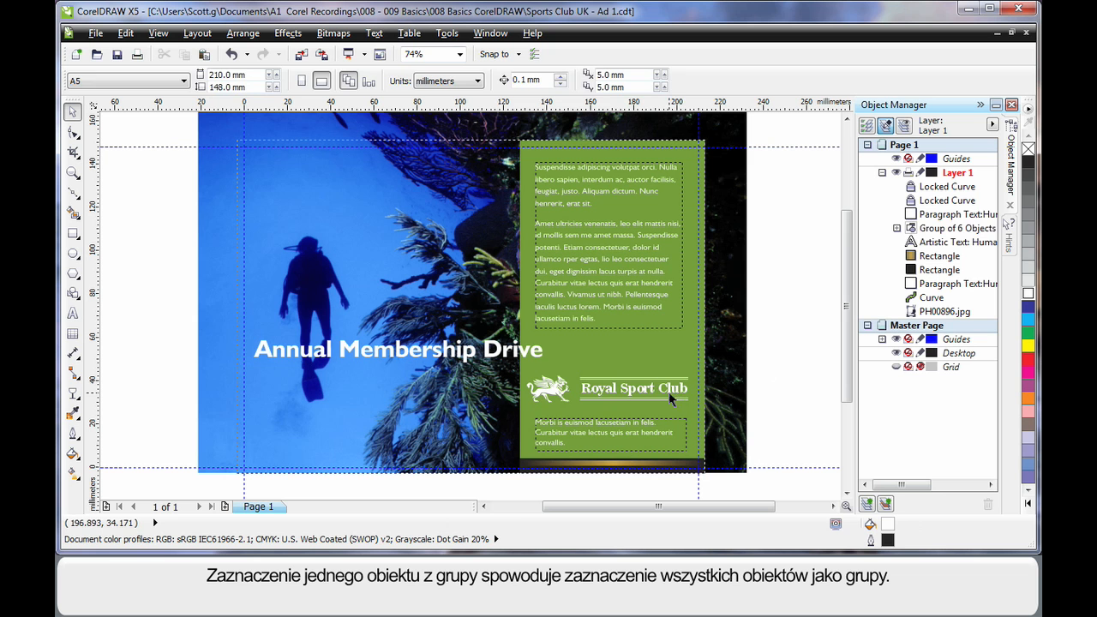
click(634, 389)
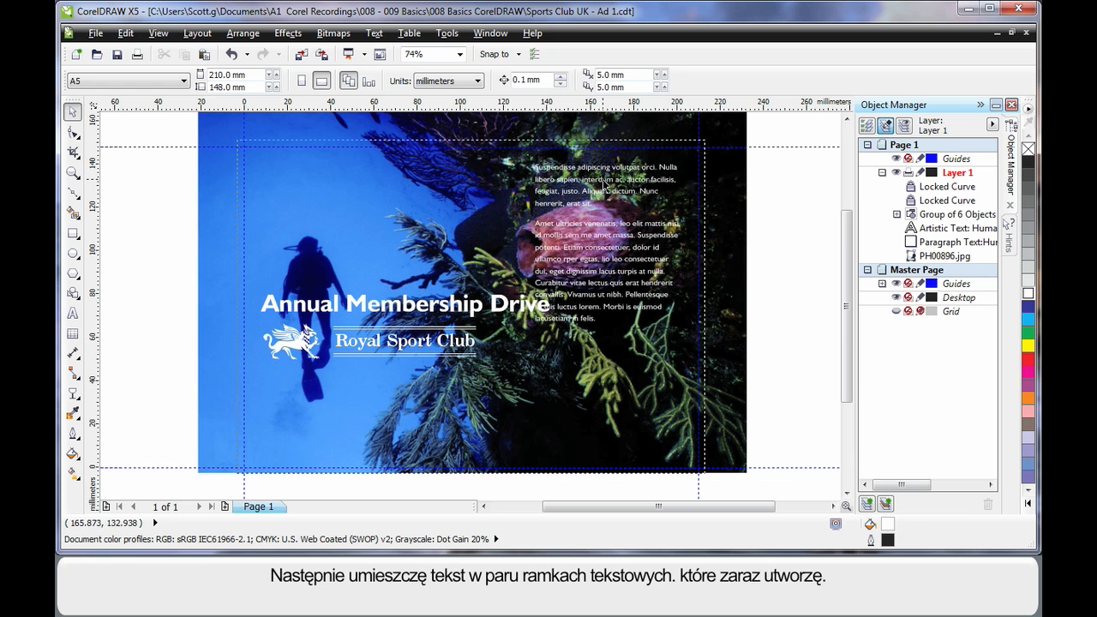
mouse_move(525, 157)
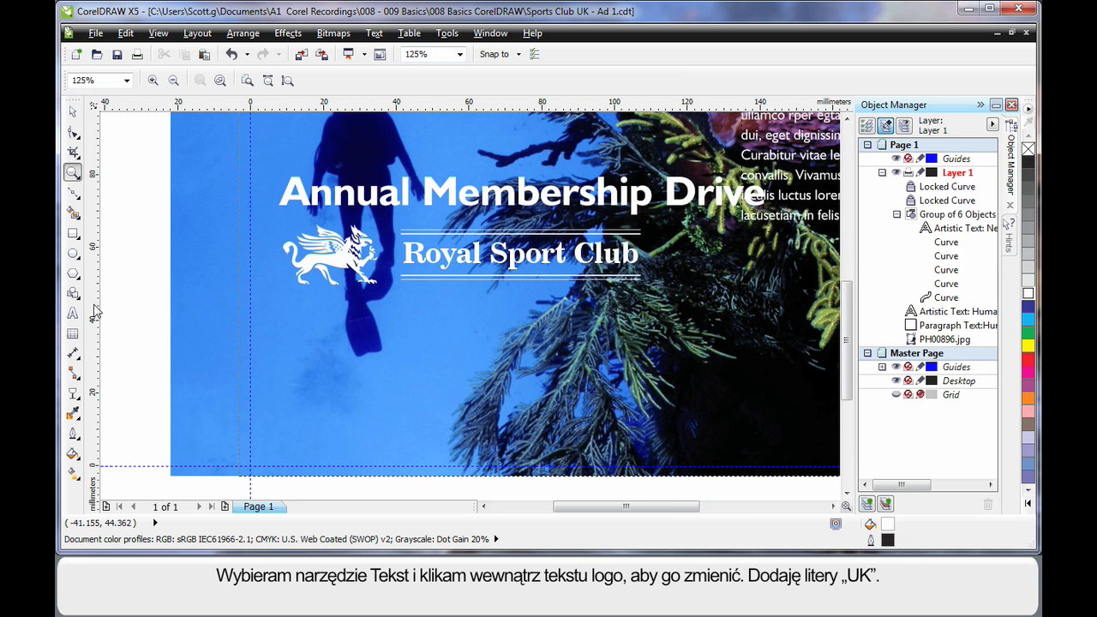
- Add 'UK' to the logo name so it reads 'Royal Sport Club UK'
click(73, 313)
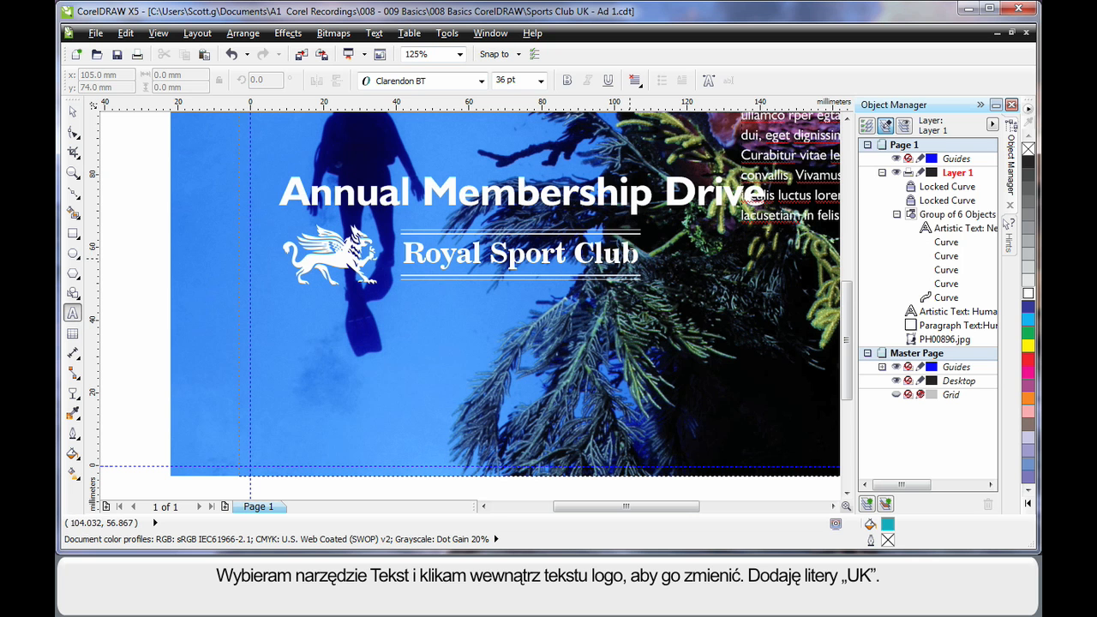
click(520, 253)
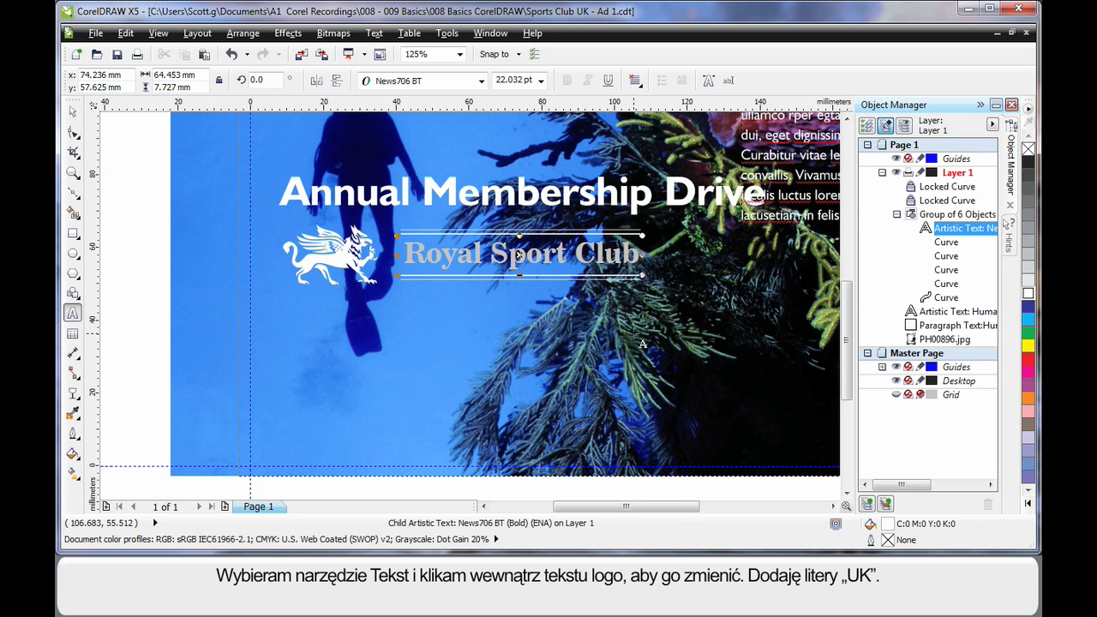
text(Ul)
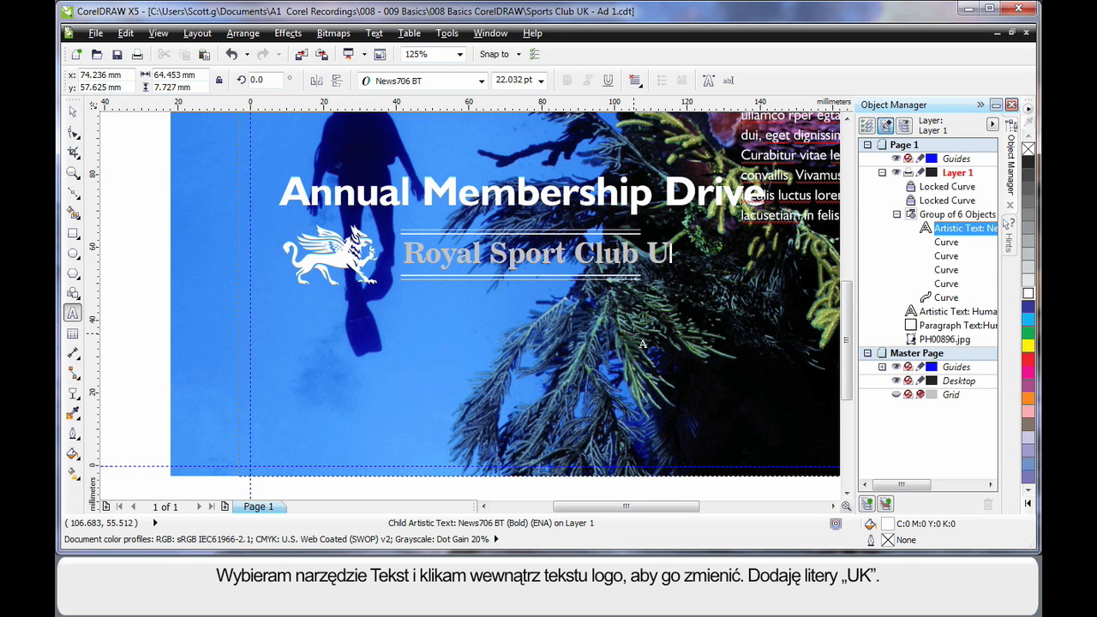
text(l)
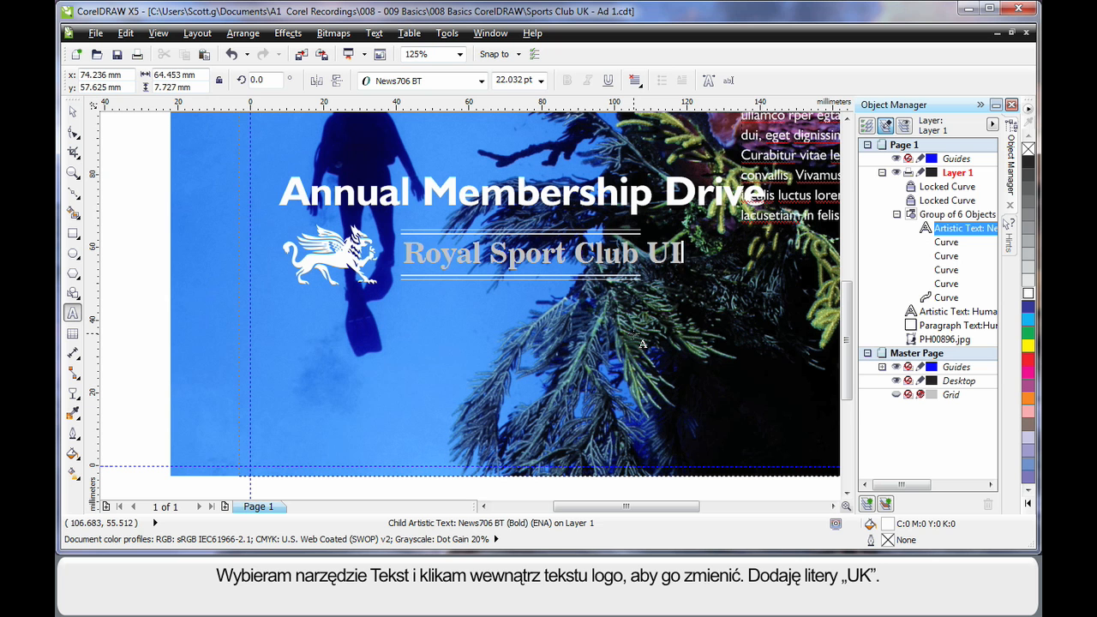
text(UK)
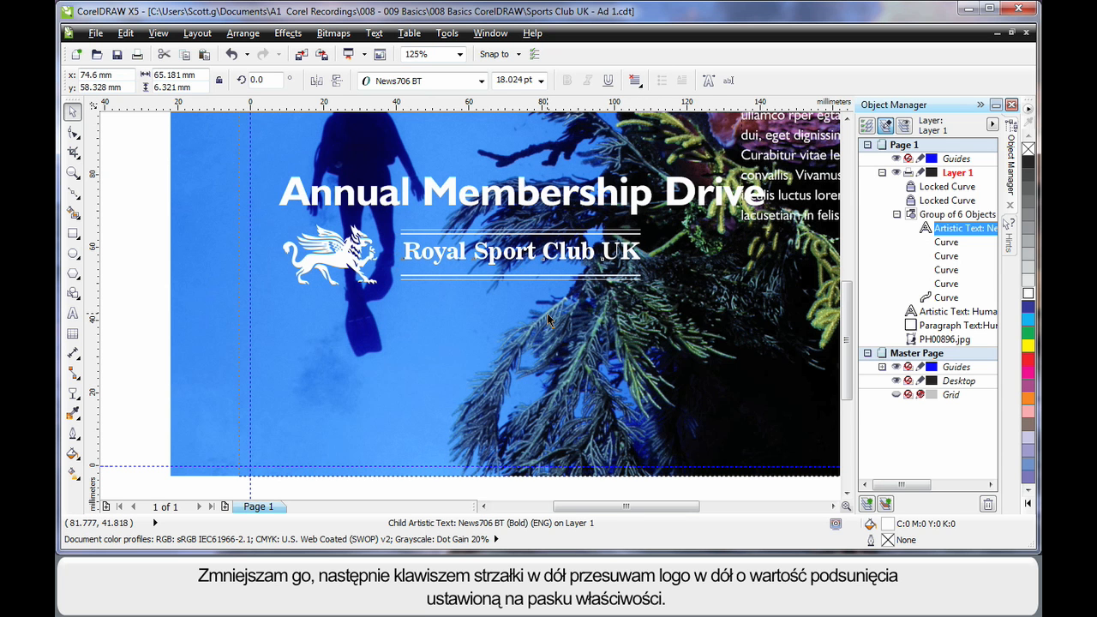
key(Down)
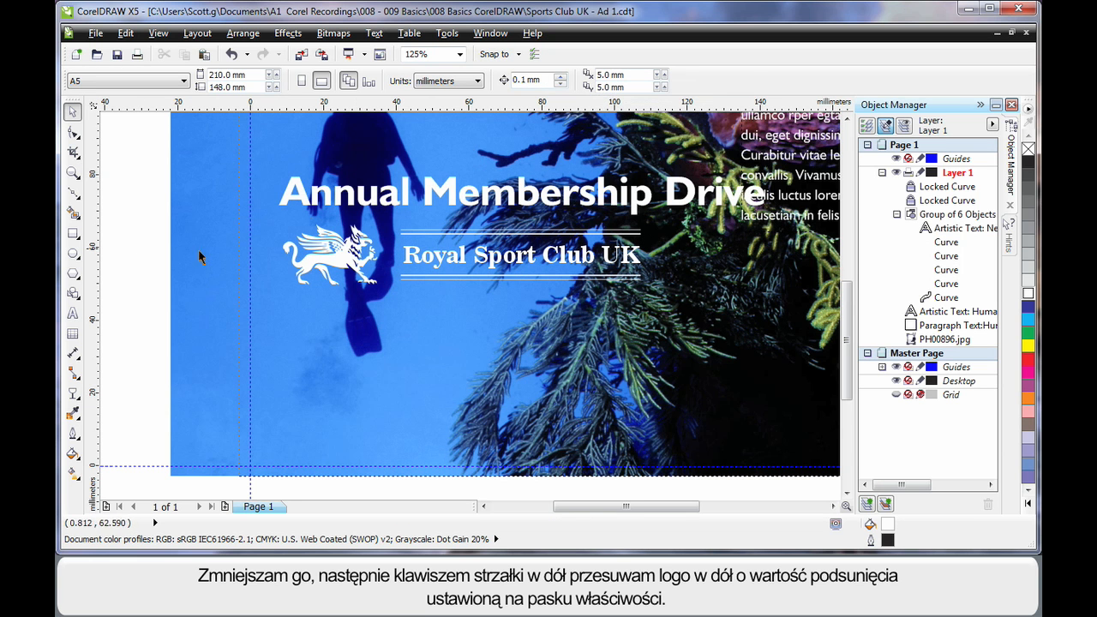
mouse_move(74, 317)
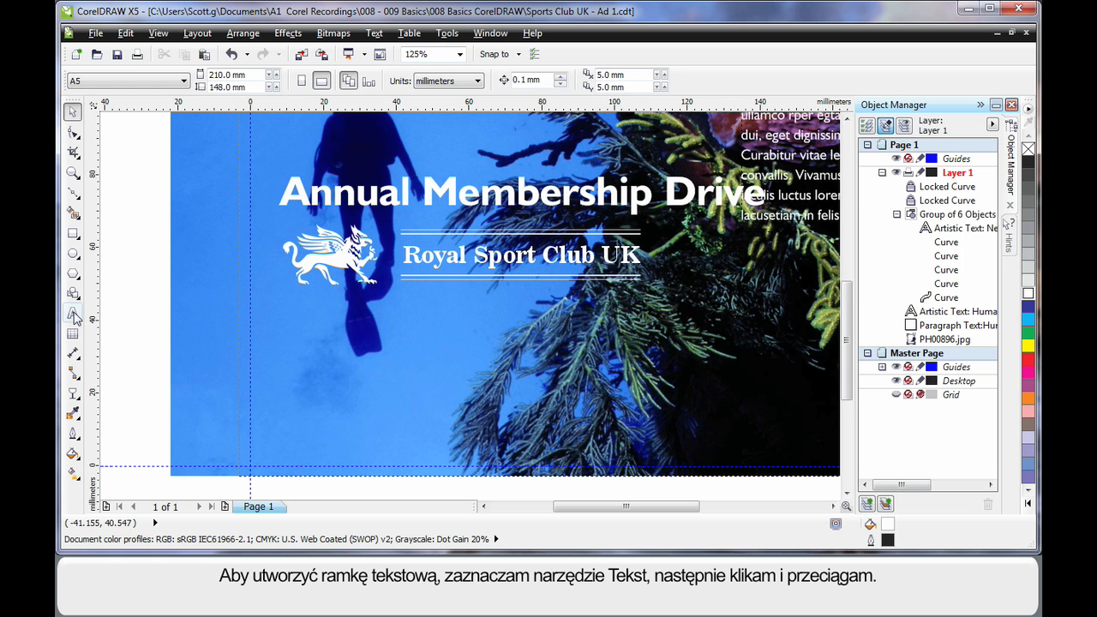
- Draw a paragraph text frame below the logo and move the body text into it
click(73, 289)
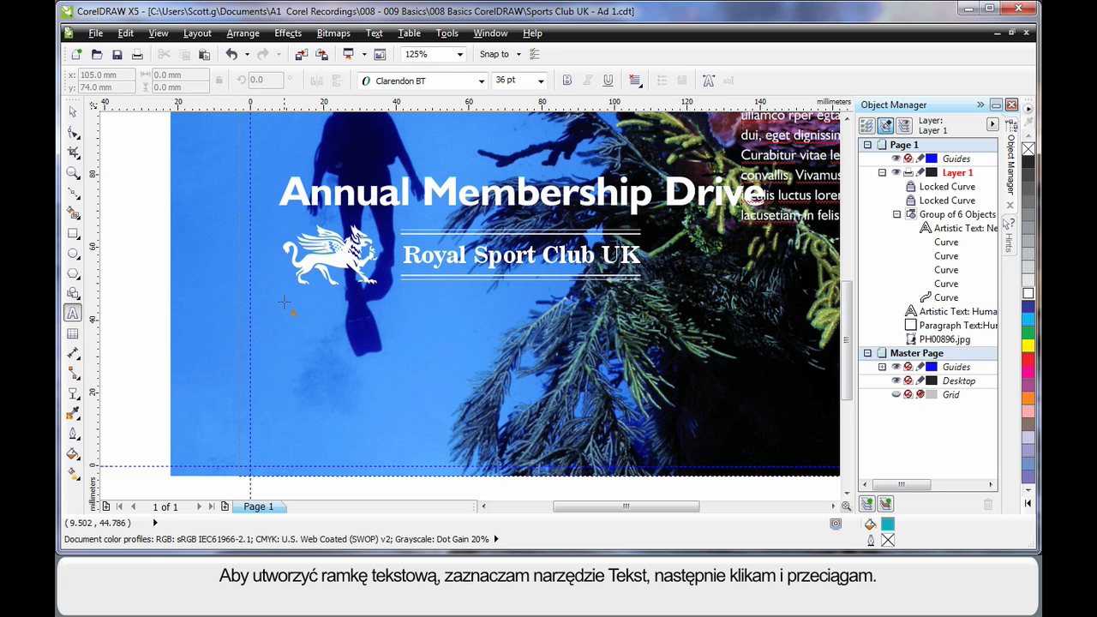
drag(285, 301, 444, 450)
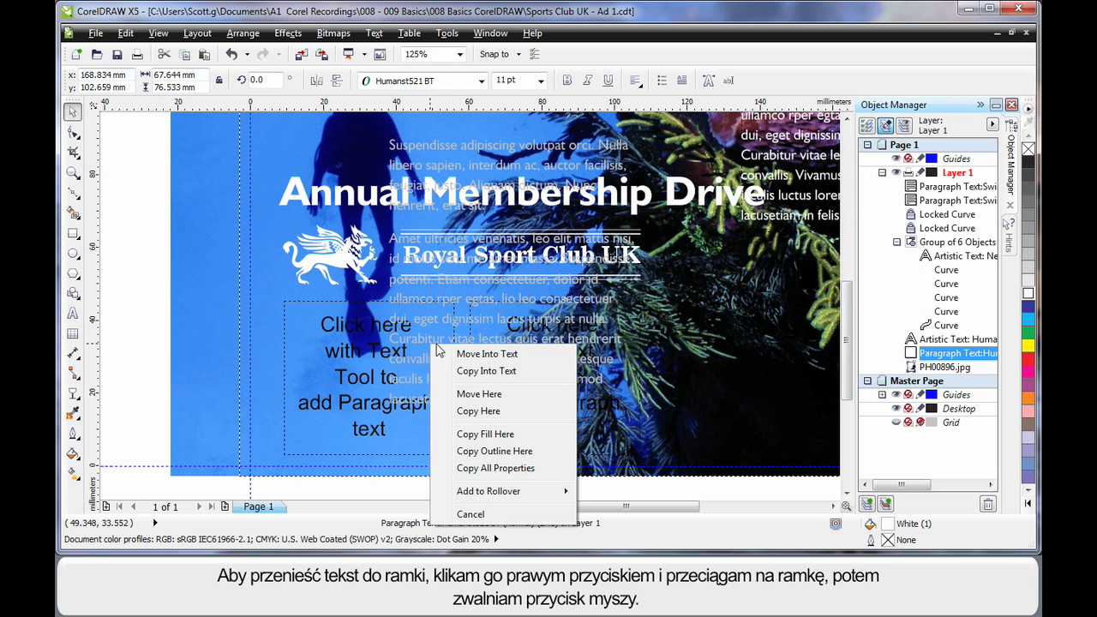
mouse_move(487, 354)
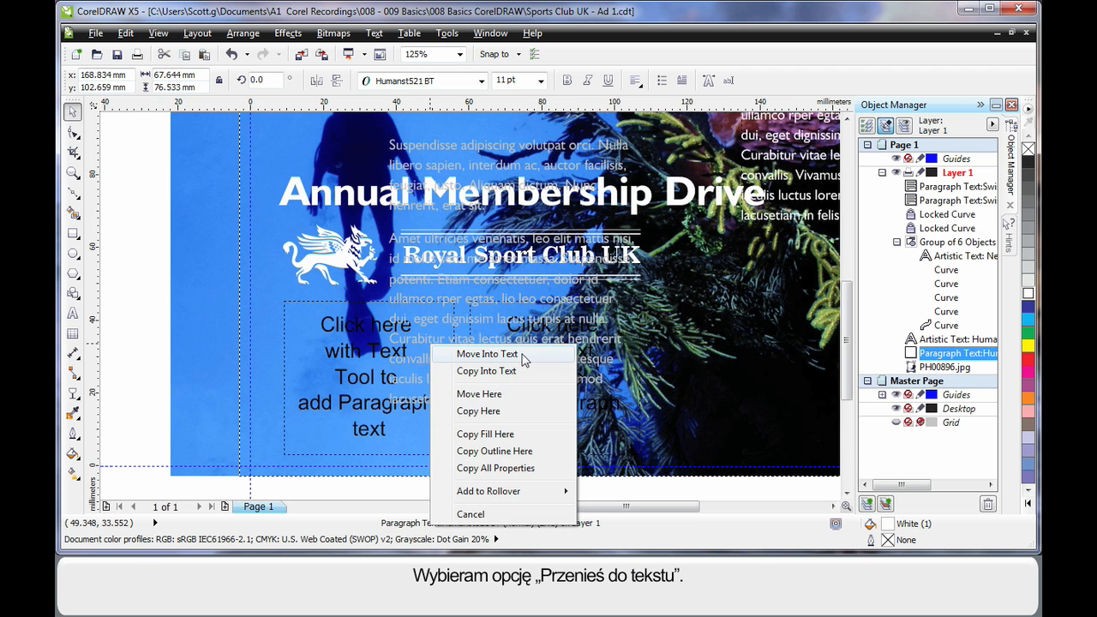
click(485, 354)
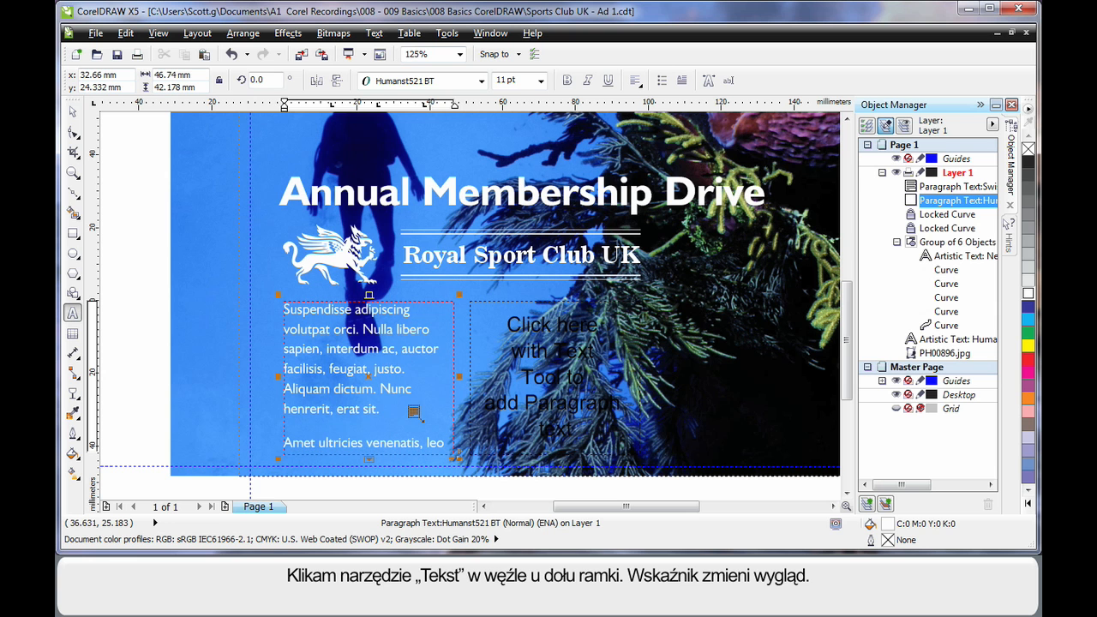
mouse_move(505, 356)
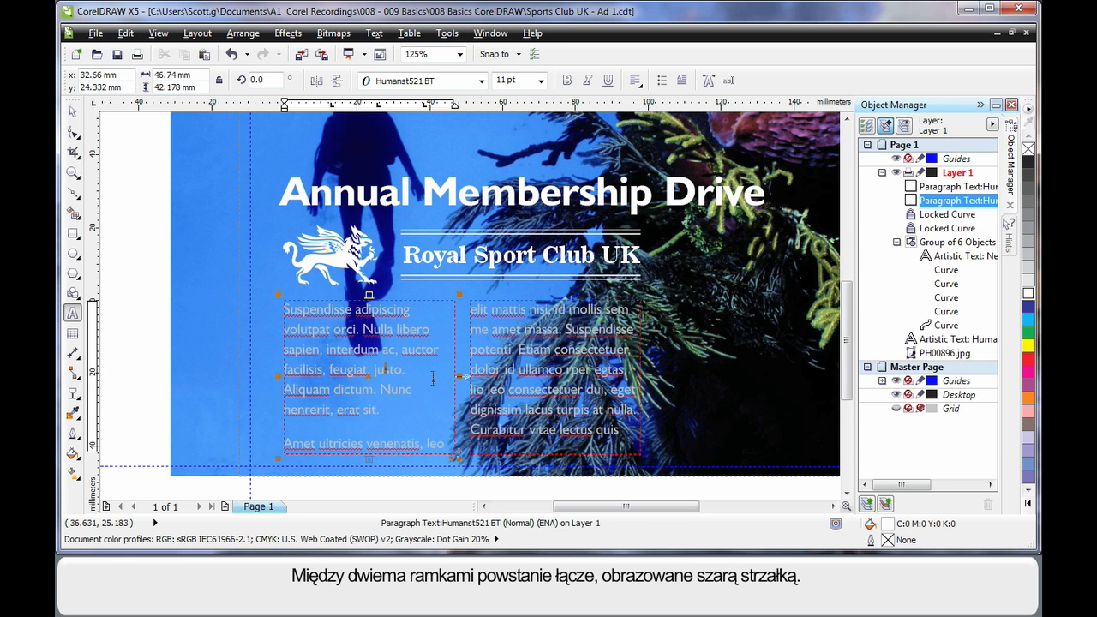
mouse_move(432, 412)
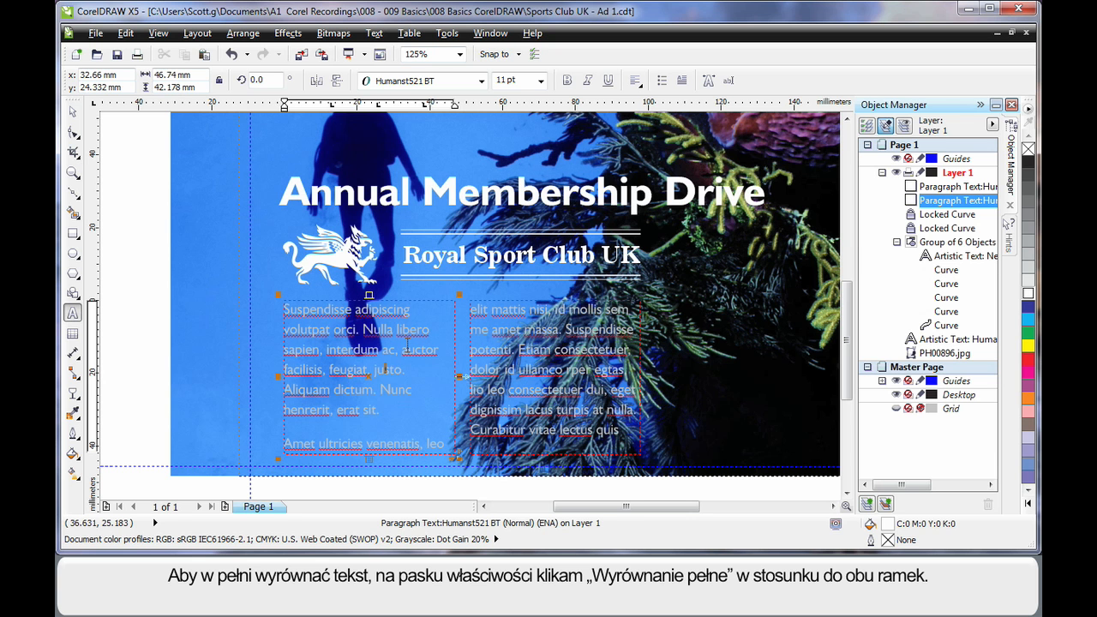
- Fully justify the text in both linked frames and fit it to the frames
click(634, 79)
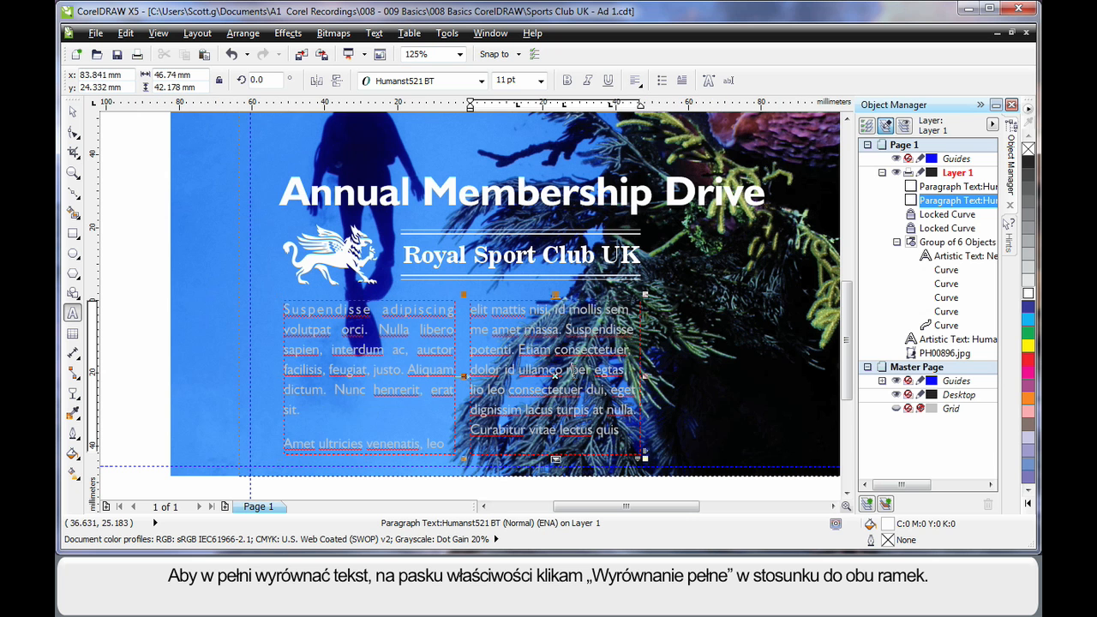
click(637, 80)
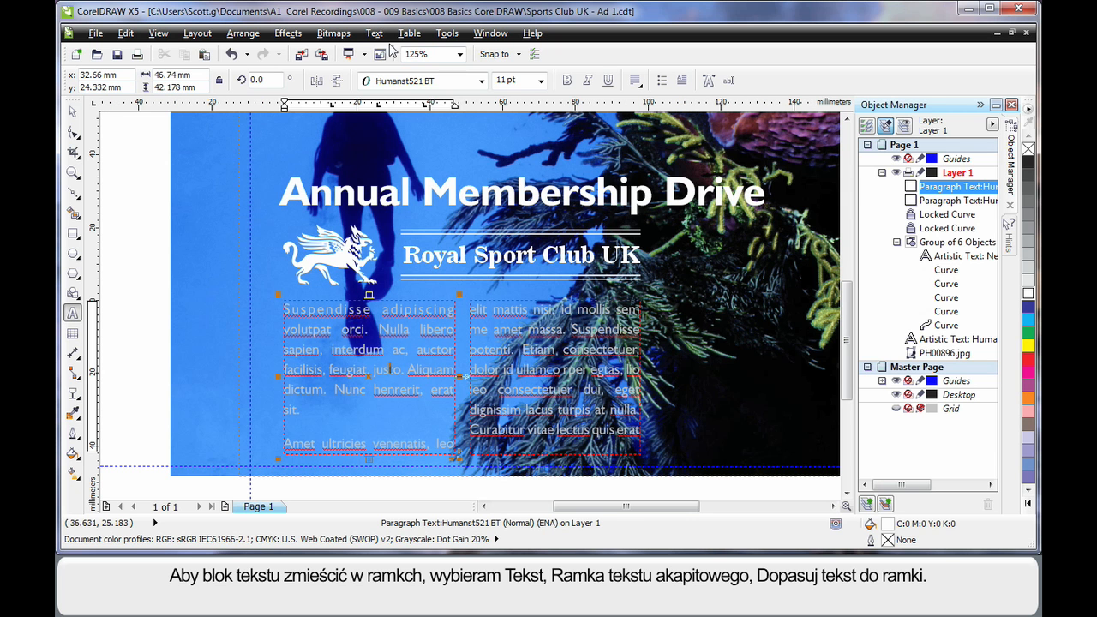
click(373, 33)
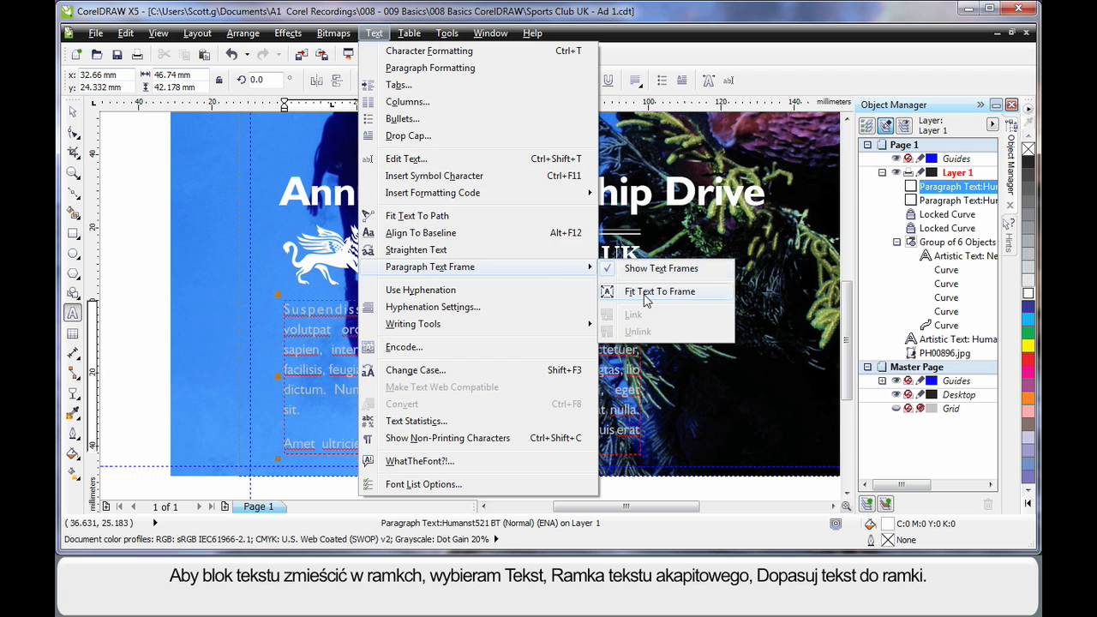
click(660, 291)
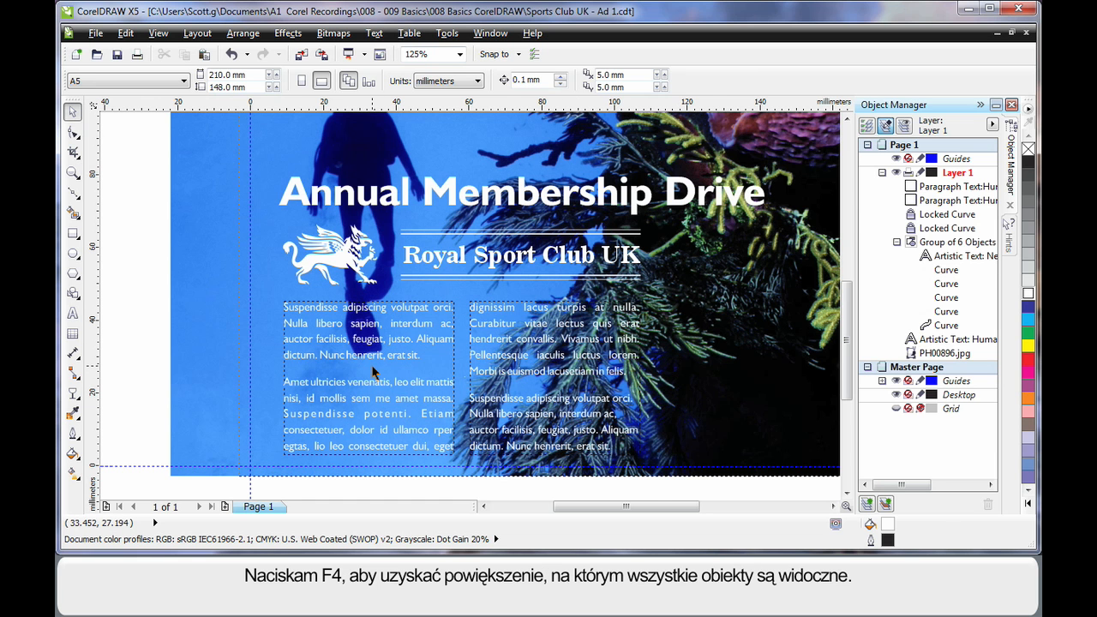
- Zoom to all objects with F4 and start importing a graphic
key(F4)
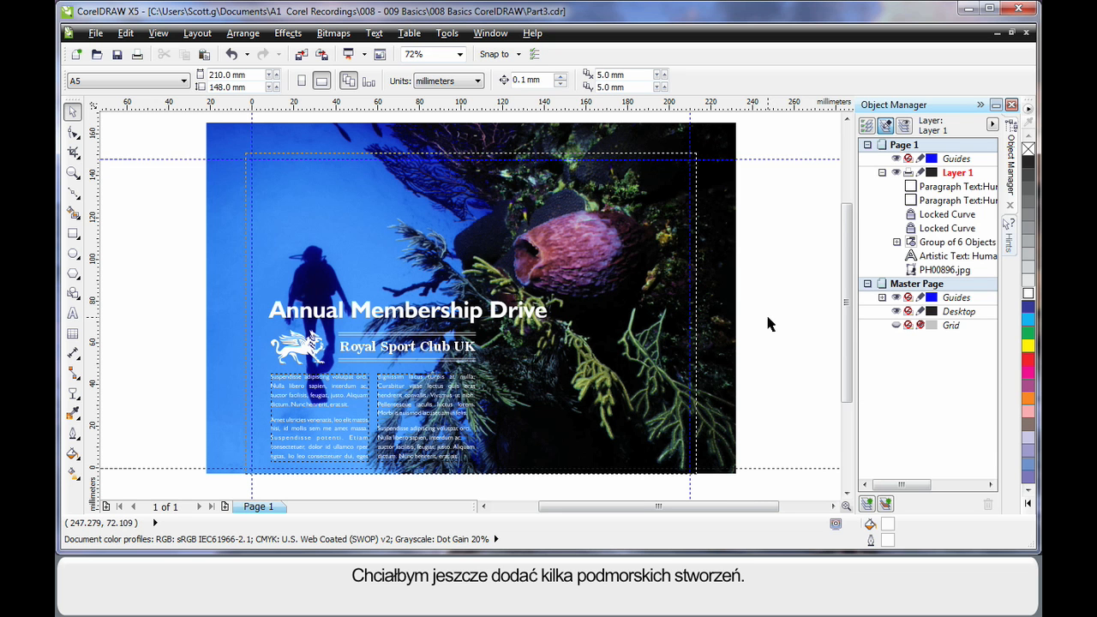
mouse_move(593, 320)
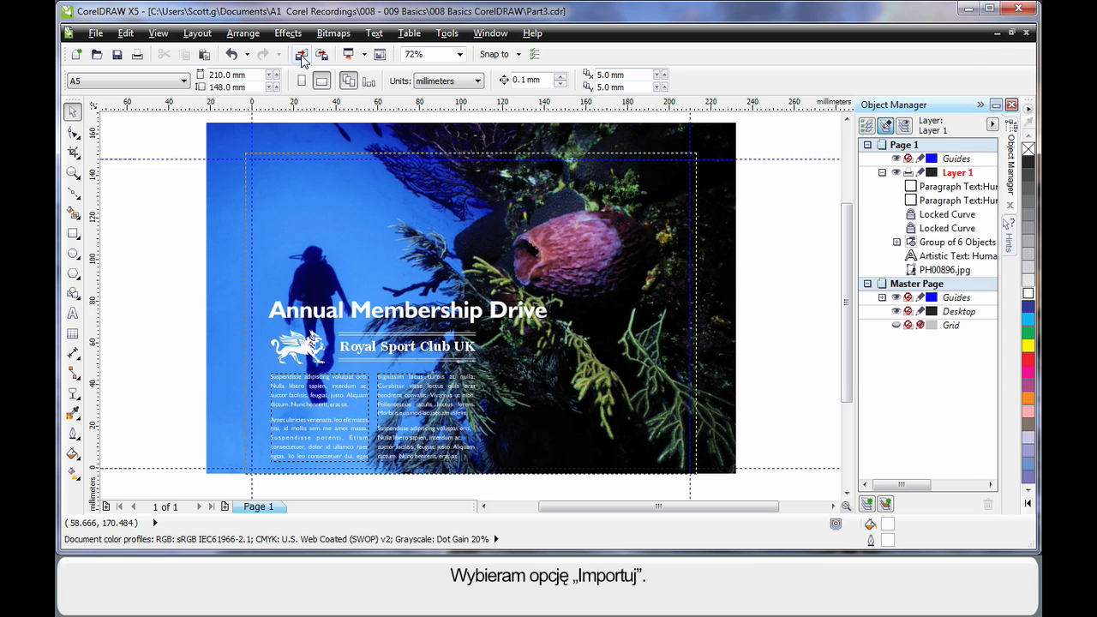
click(298, 54)
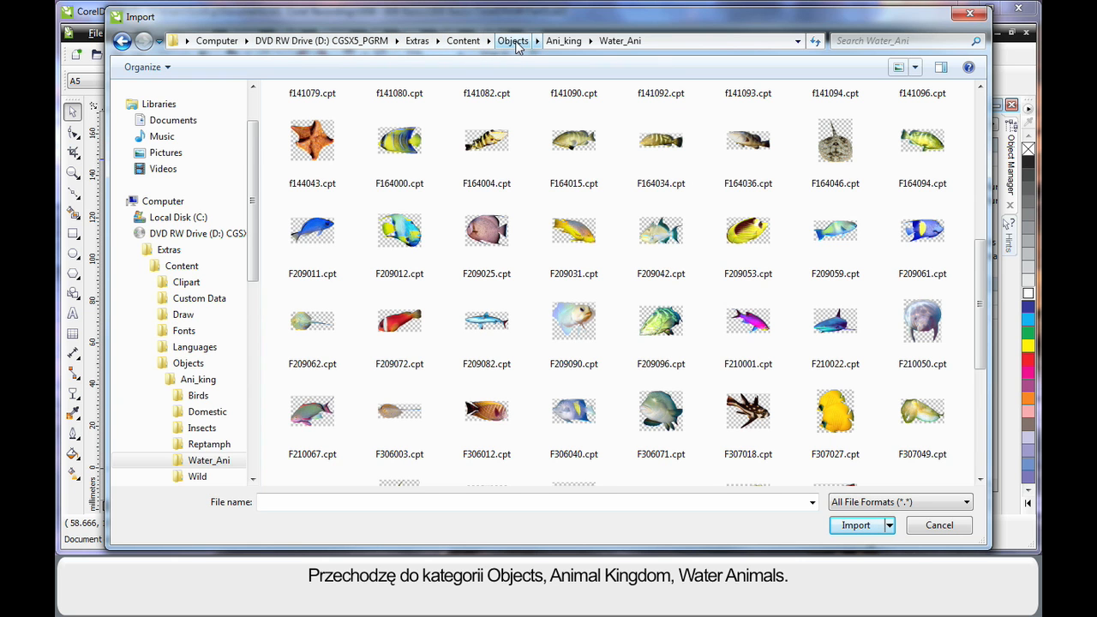
mouse_move(619, 43)
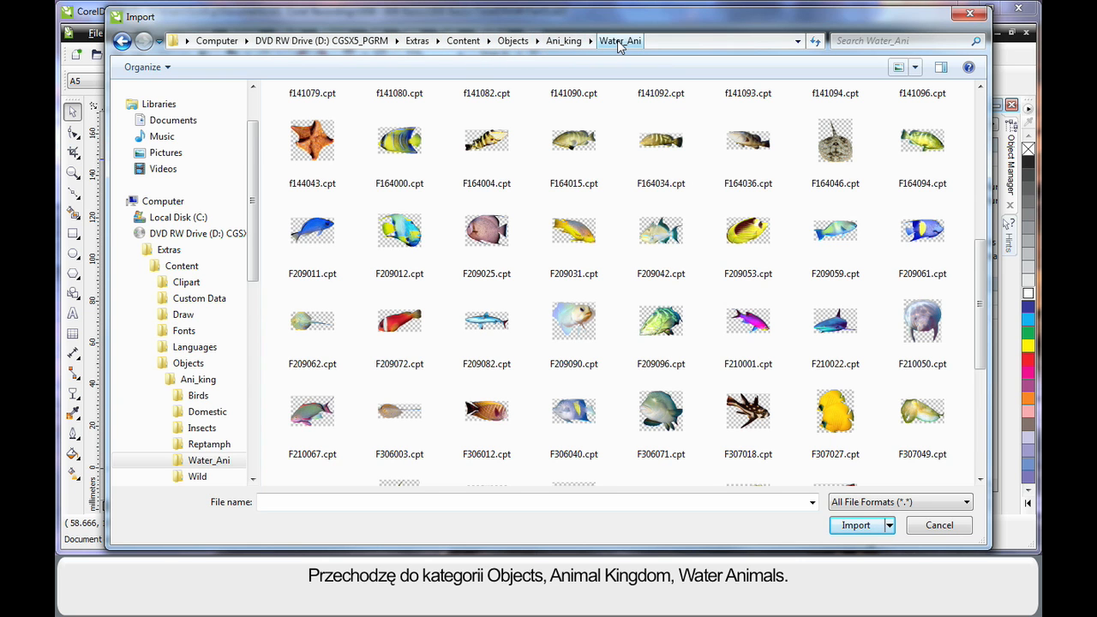
- Import the starfish f144043.cpt and yellow fish F307027.cpt clip-art images together
click(312, 141)
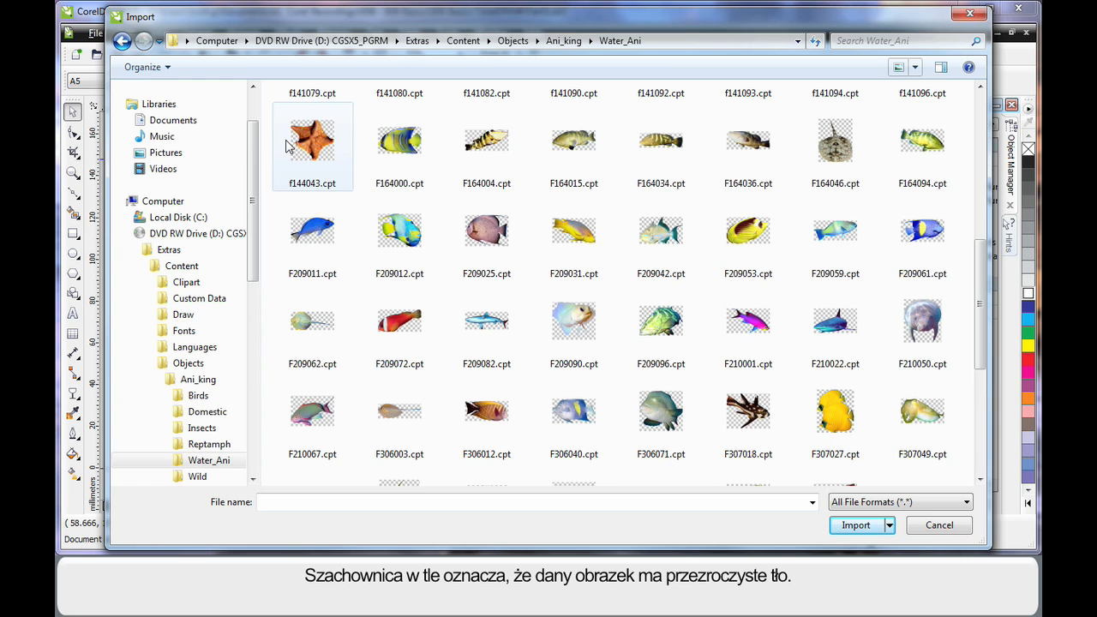
mouse_move(343, 158)
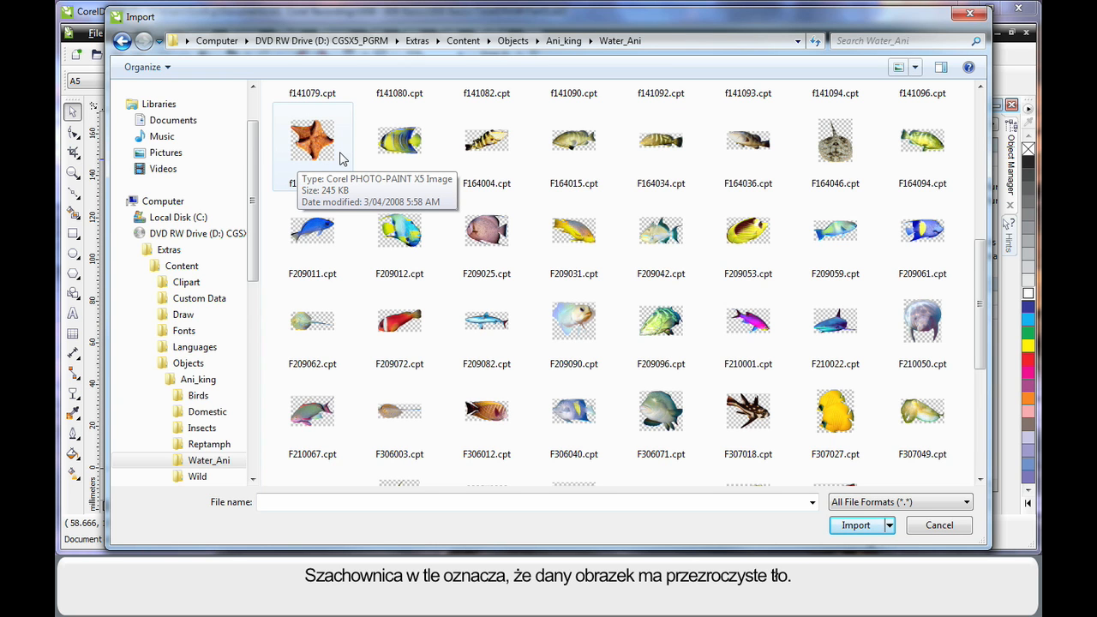
click(312, 137)
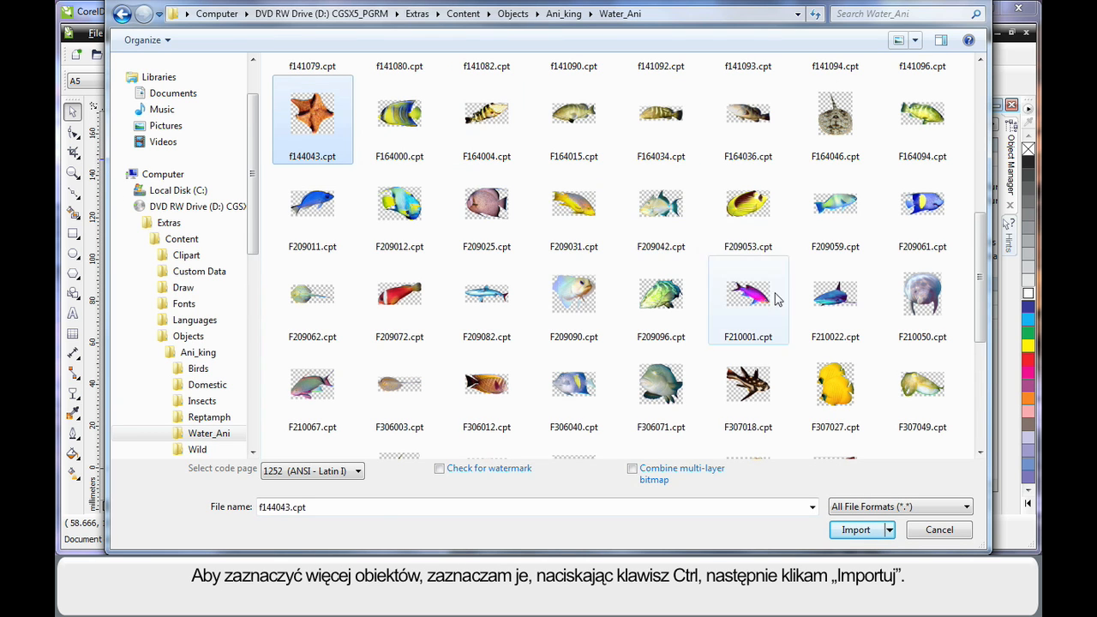
click(835, 390)
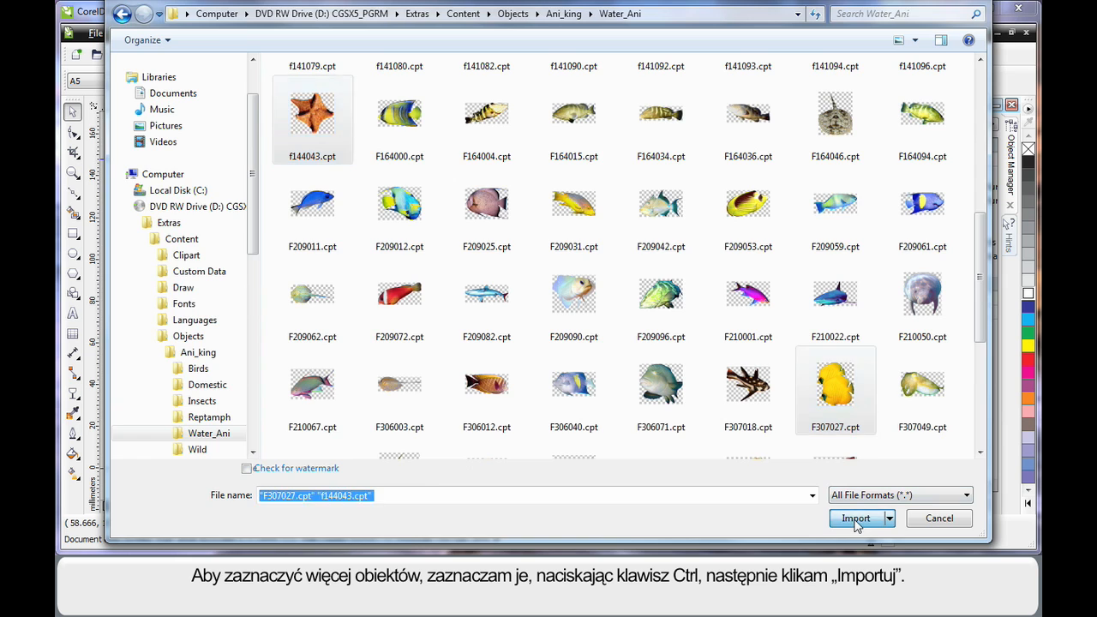
click(854, 517)
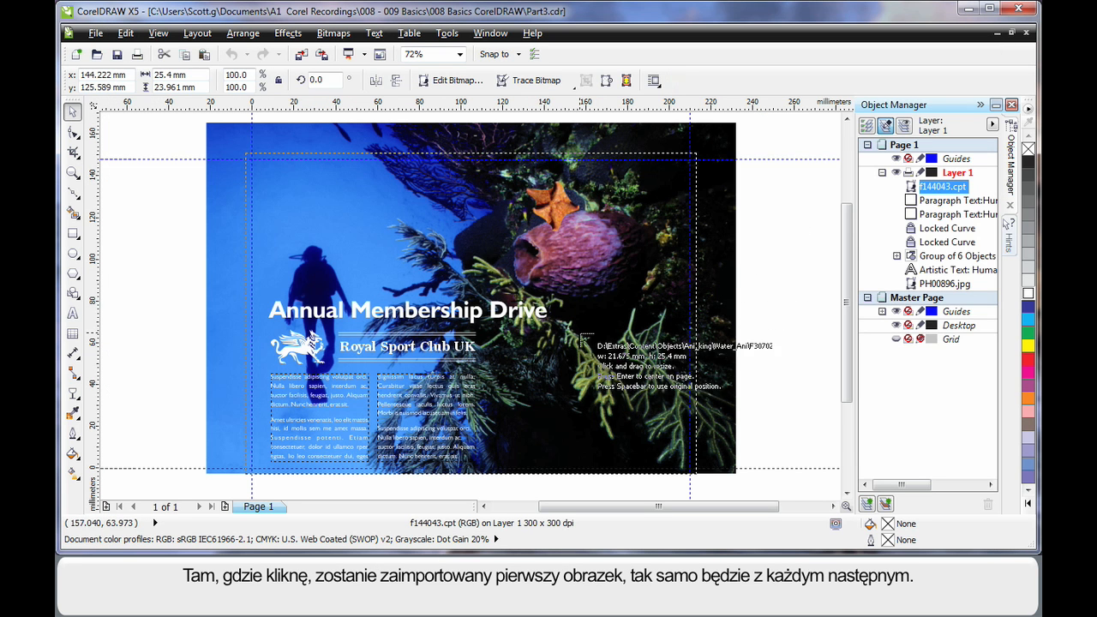
- Place the imported yellow fish (F307027.cpt) below the starfish on the reef photo
click(603, 352)
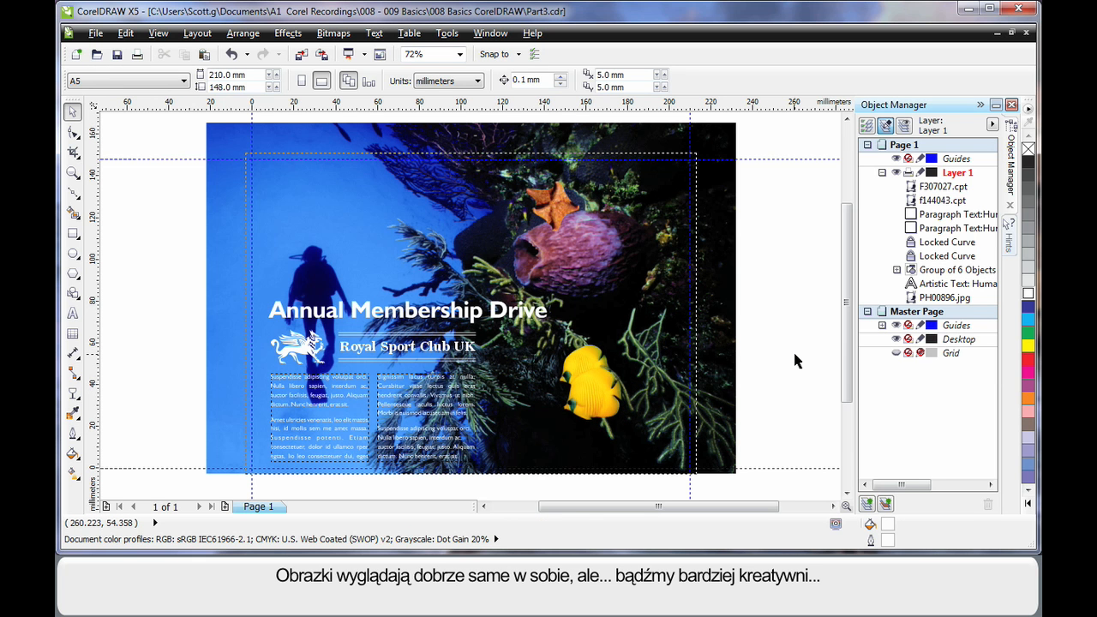
mouse_move(509, 256)
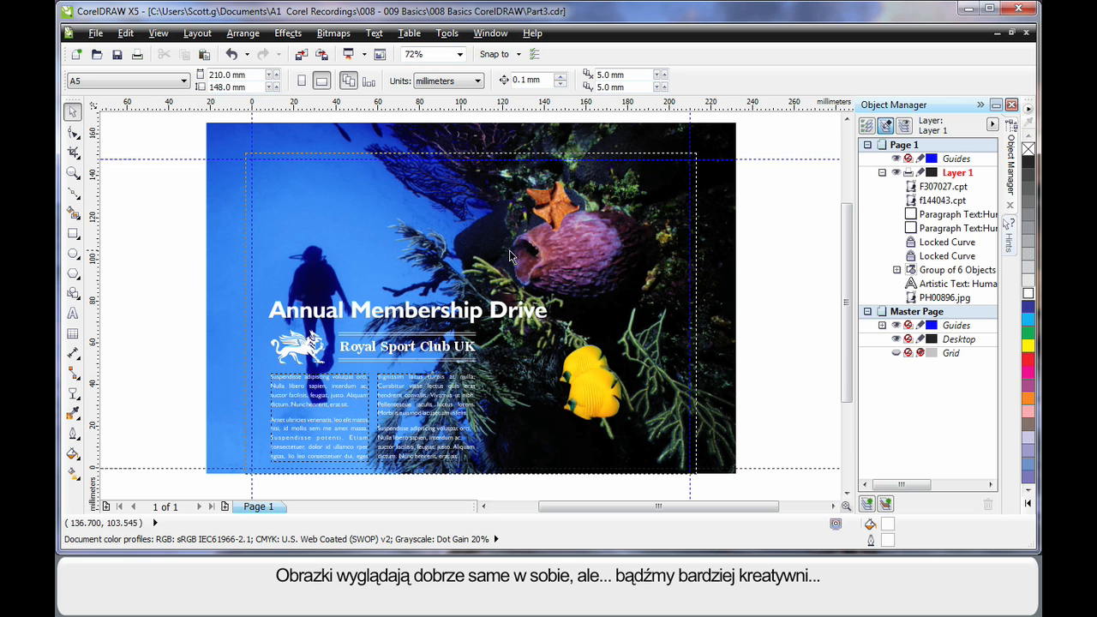
mouse_move(66, 255)
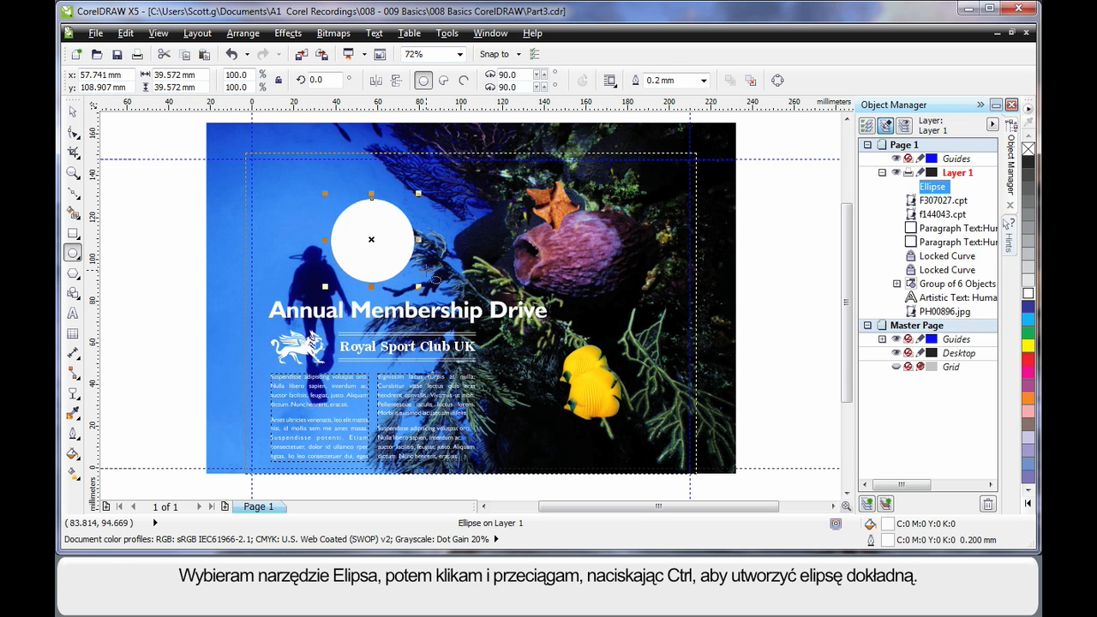
mouse_move(609, 263)
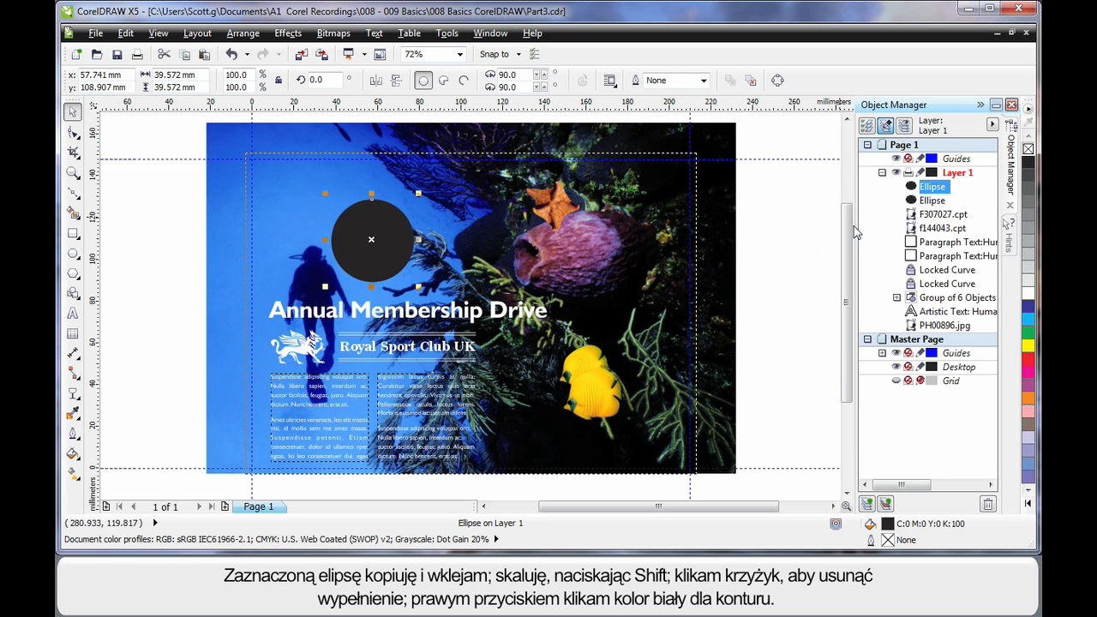
mouse_move(416, 286)
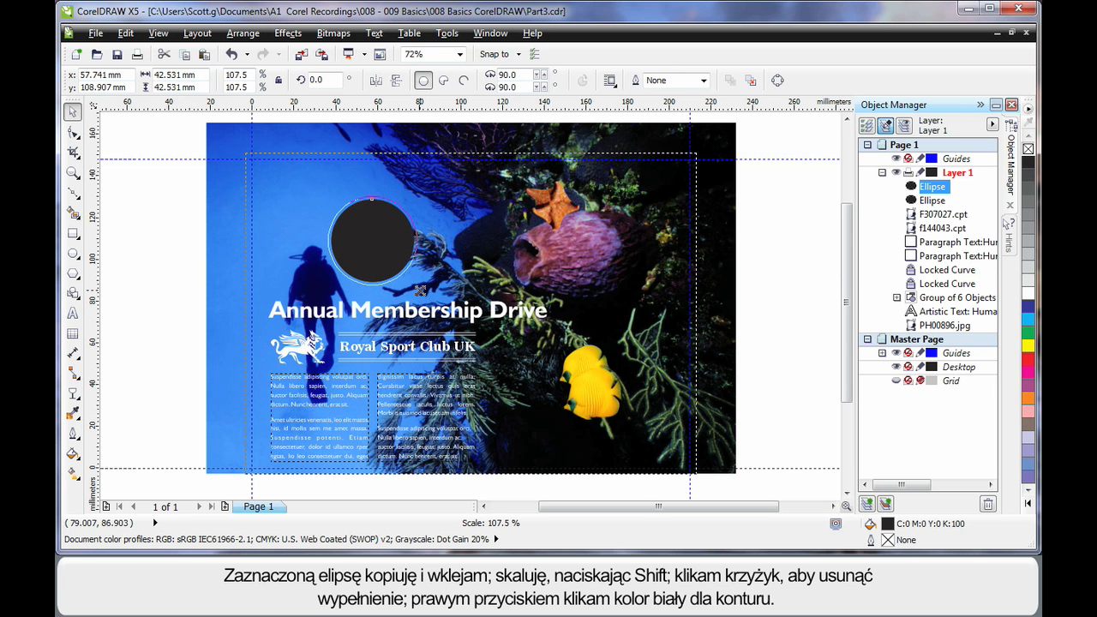
- Make the enlarged circle copy a 0.5 mm white ring, then duplicate the circle pair over the sponge
click(371, 239)
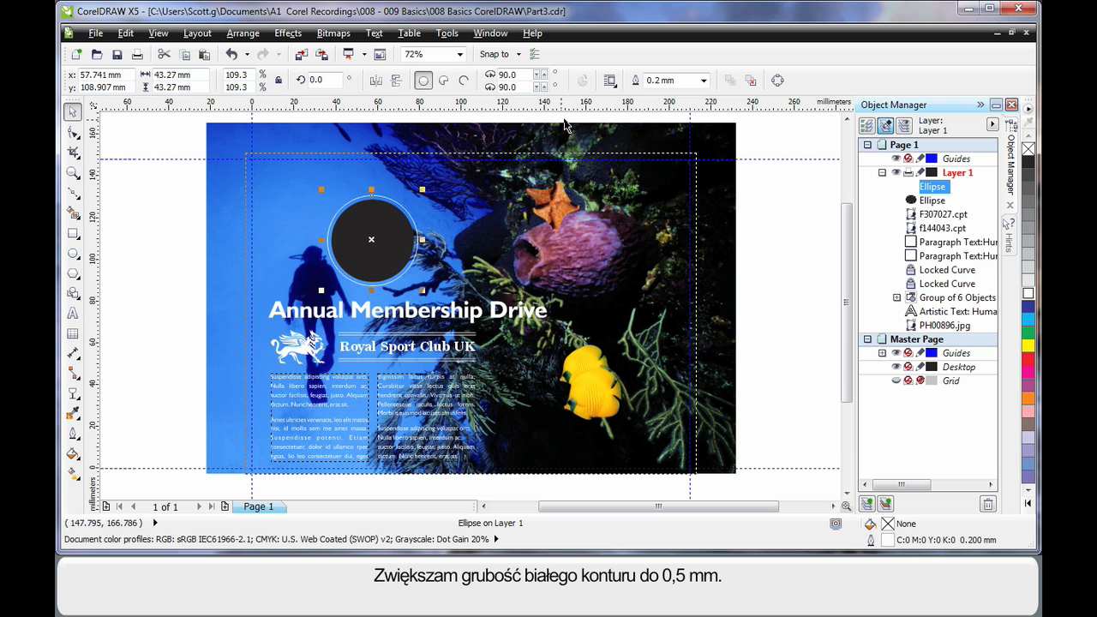
click(700, 80)
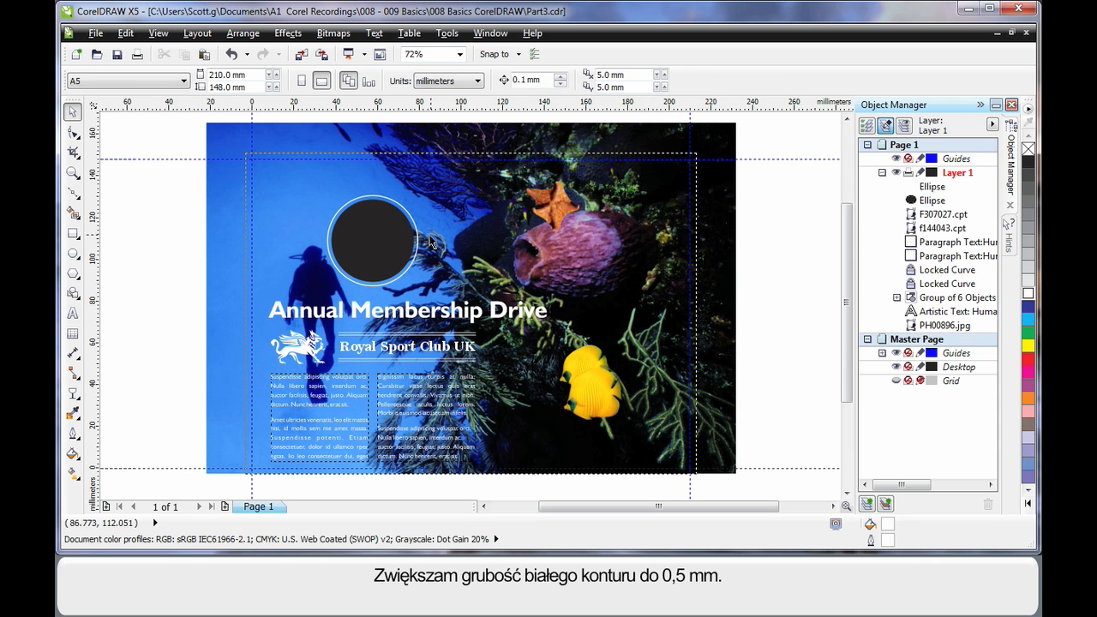
click(371, 238)
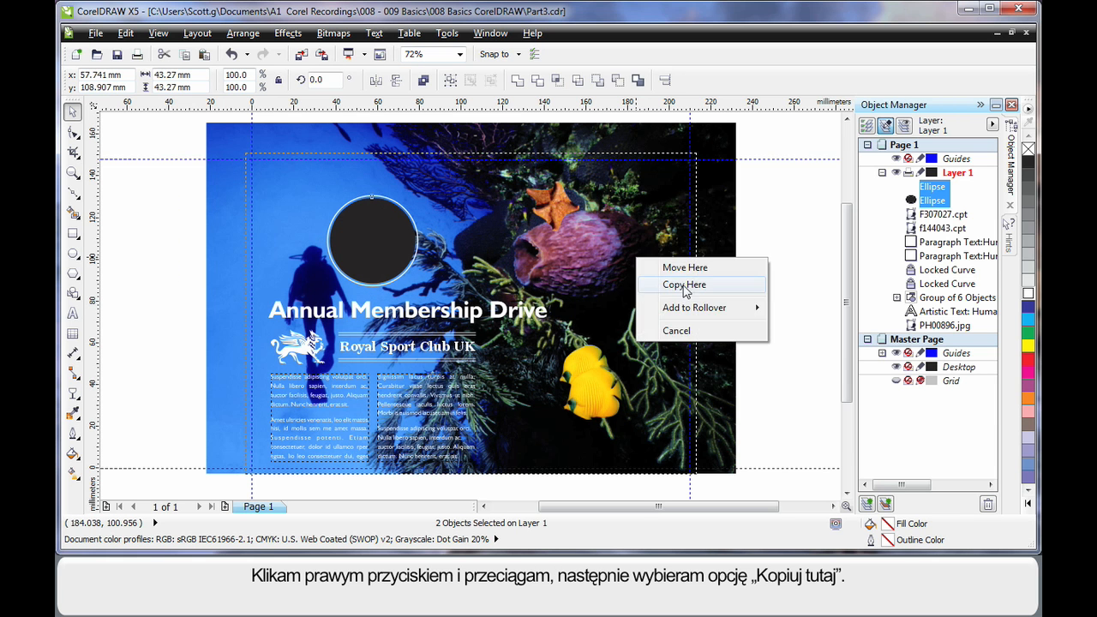
click(684, 284)
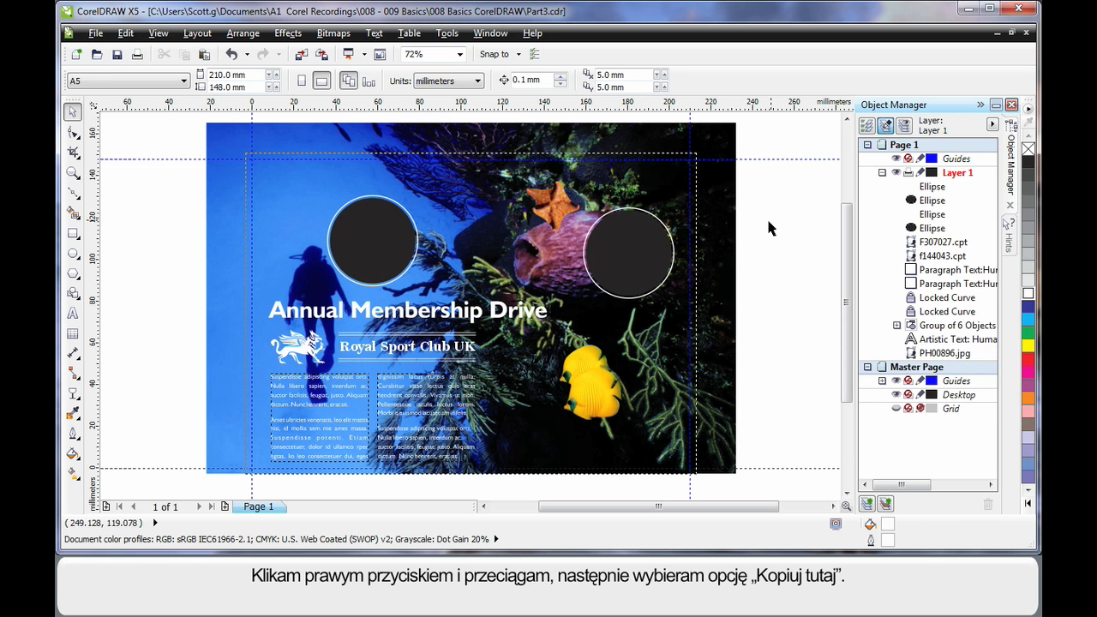
click(627, 249)
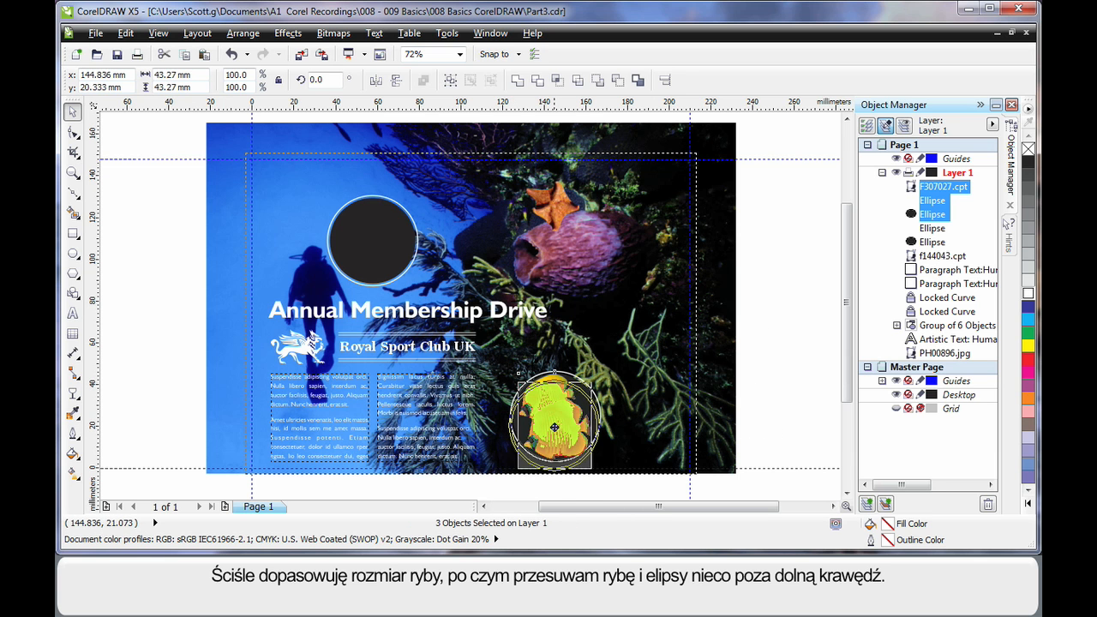
- Move the fish and circles past the bottom edge, thin the ring to 0.25 mm, and fit the starfish into the small circle
drag(555, 420, 549, 441)
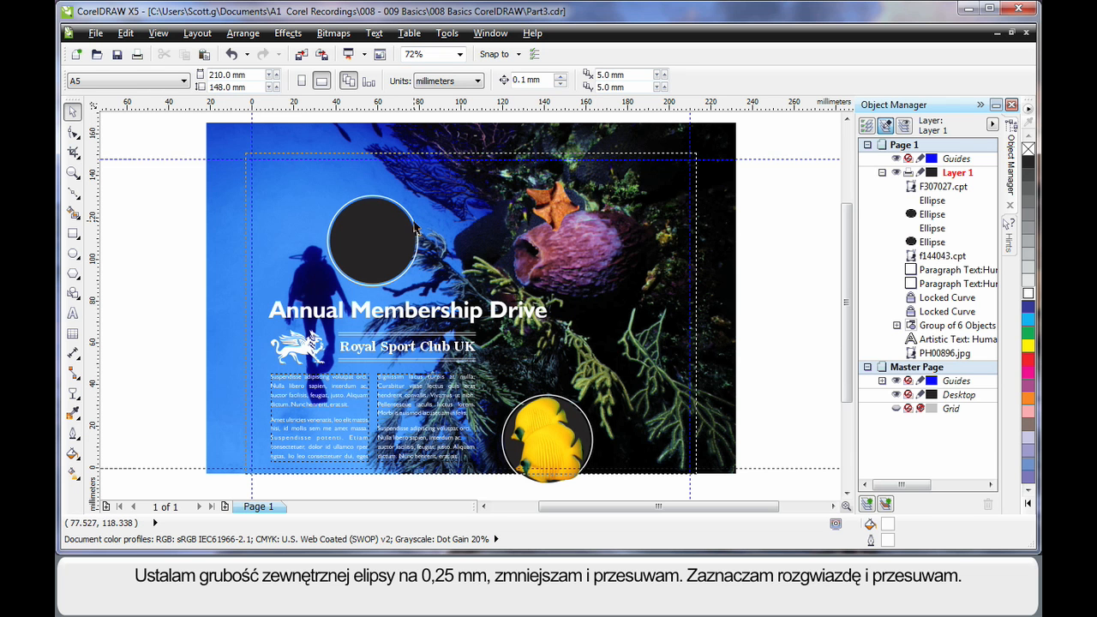
click(706, 80)
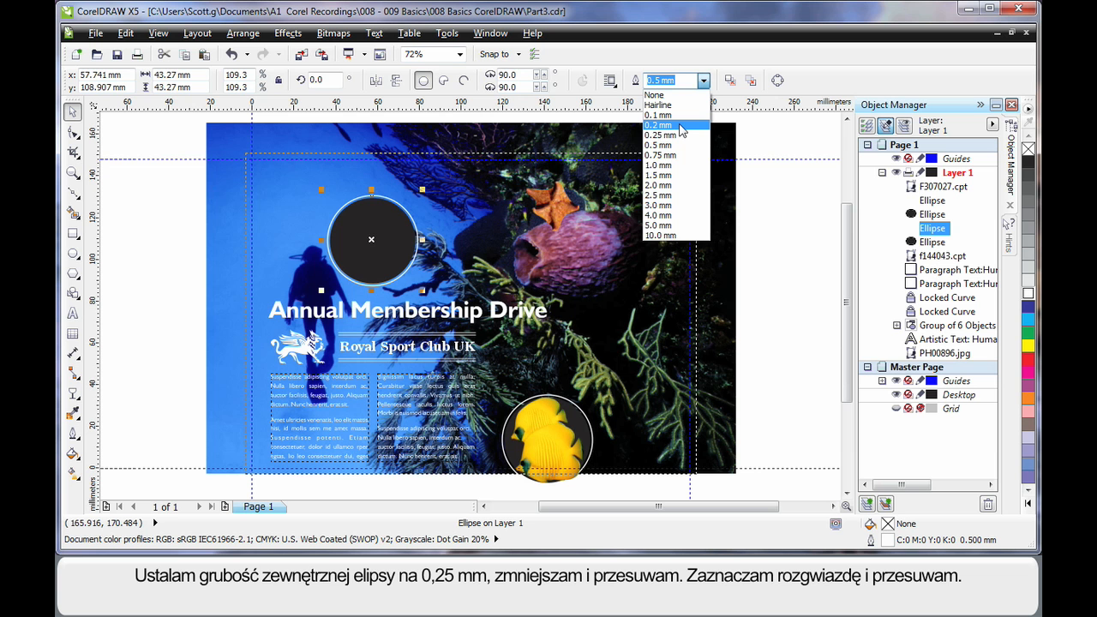
click(662, 135)
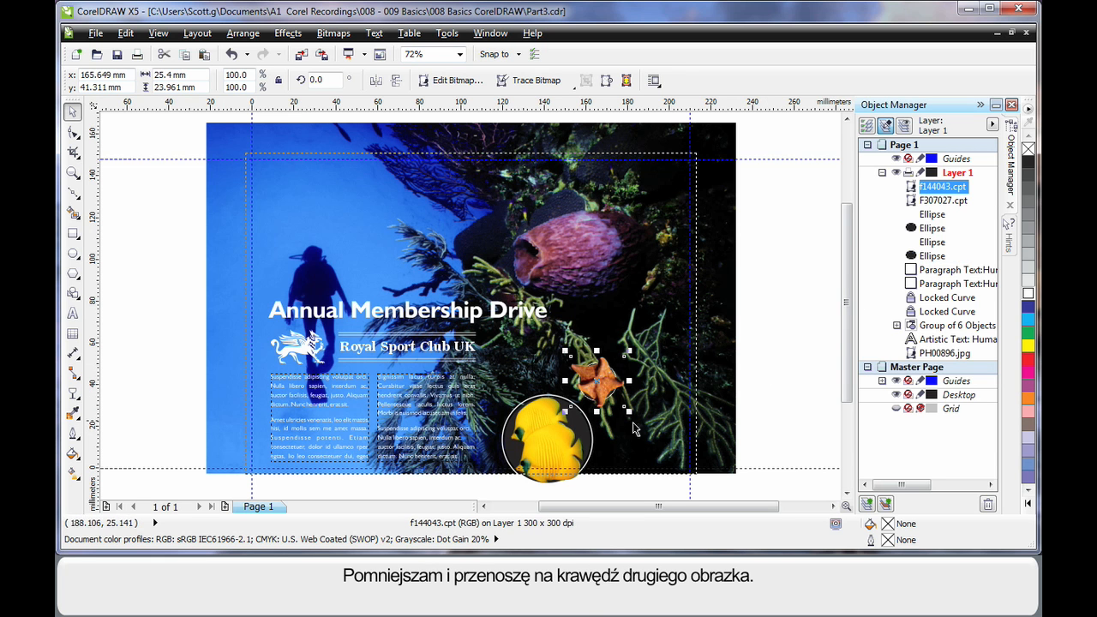
drag(628, 409, 617, 399)
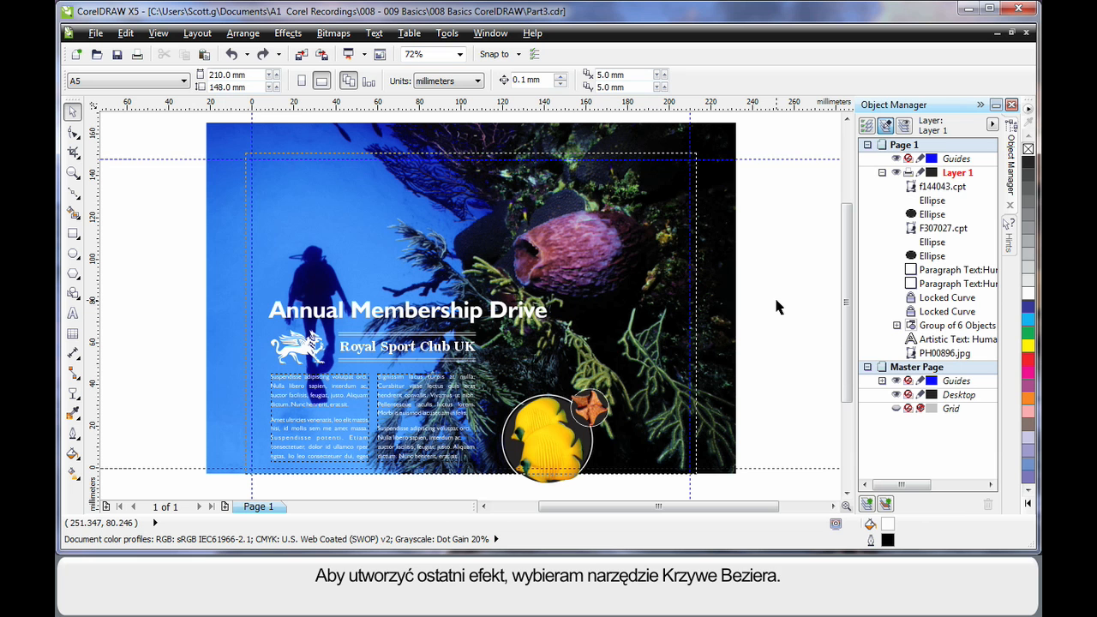
mouse_move(594, 287)
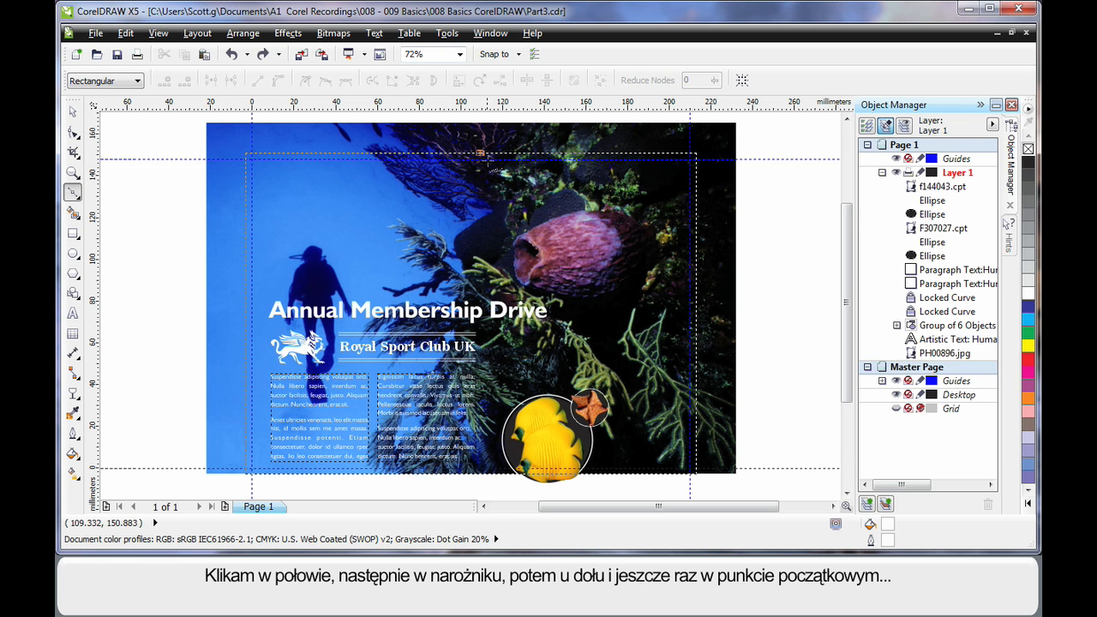
- Draw the blue curved shape from the top edge and apply Uniform 50% transparency
click(696, 151)
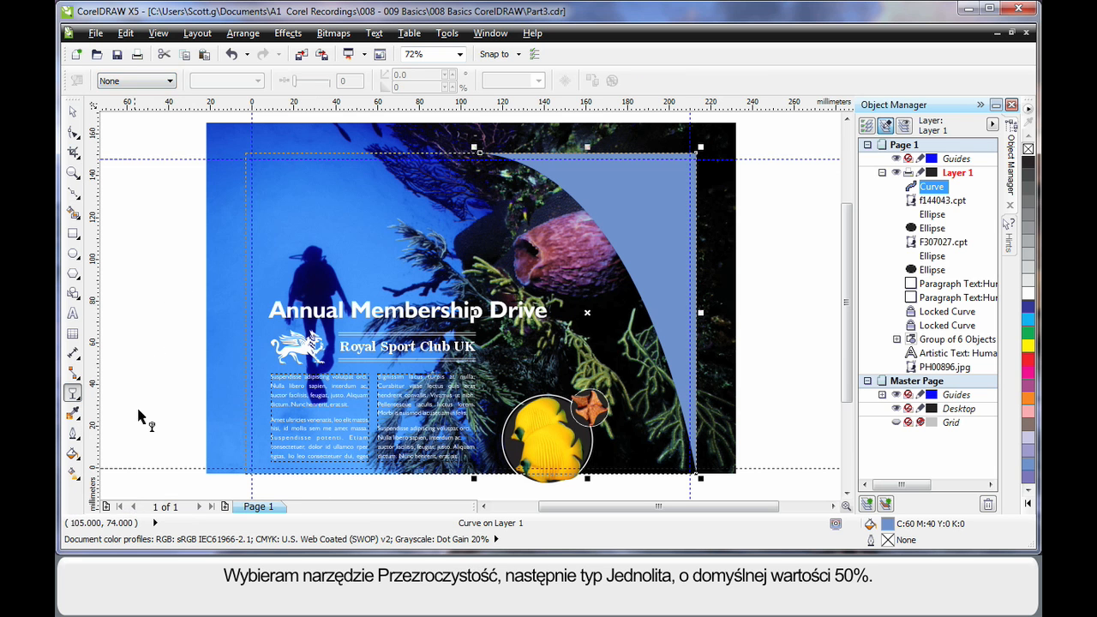
click(173, 80)
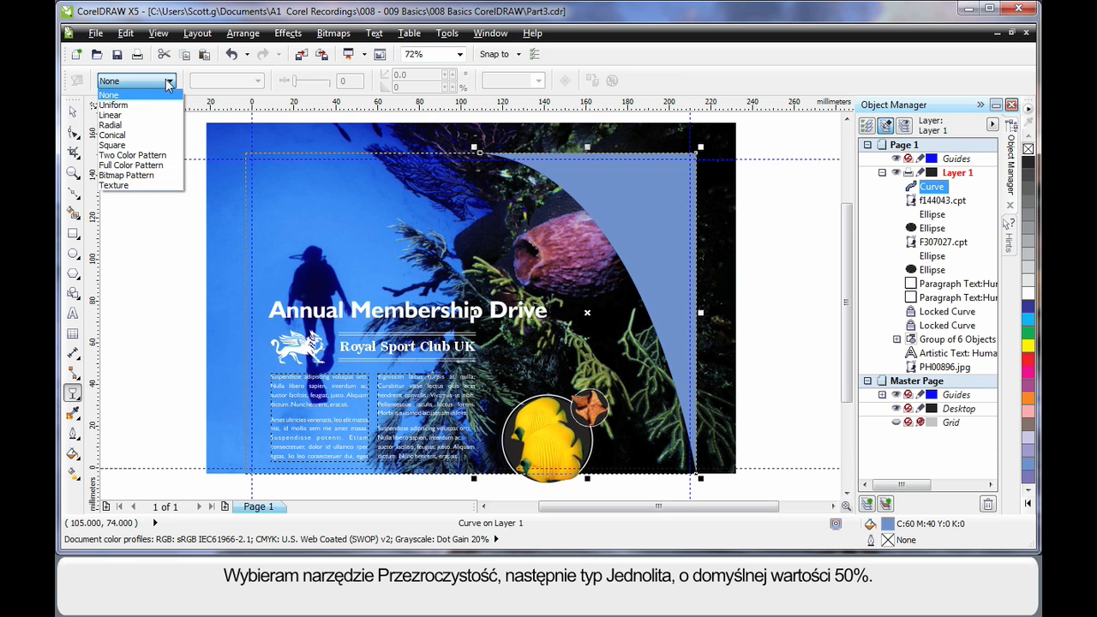
click(112, 104)
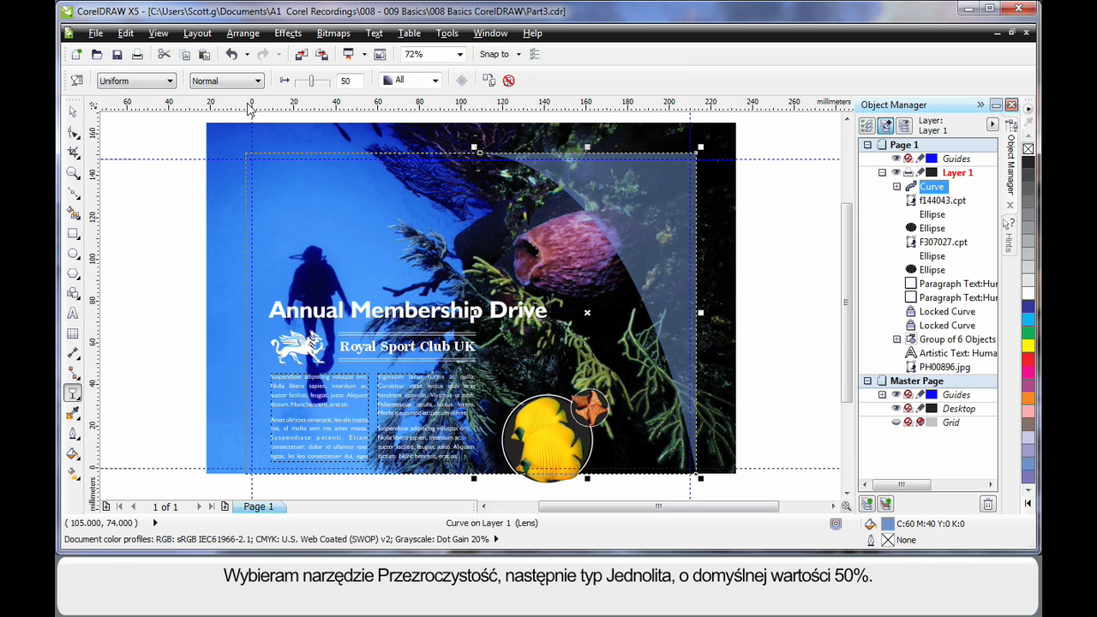
mouse_move(314, 167)
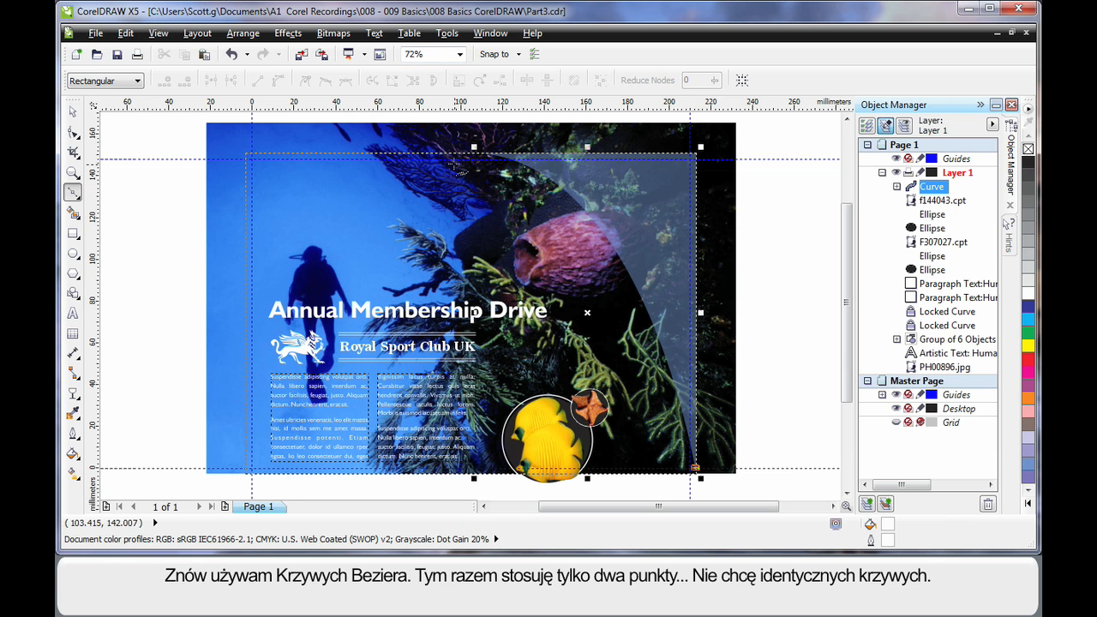
- Draw white arcs over the blue curve and add small white dots along them
click(432, 159)
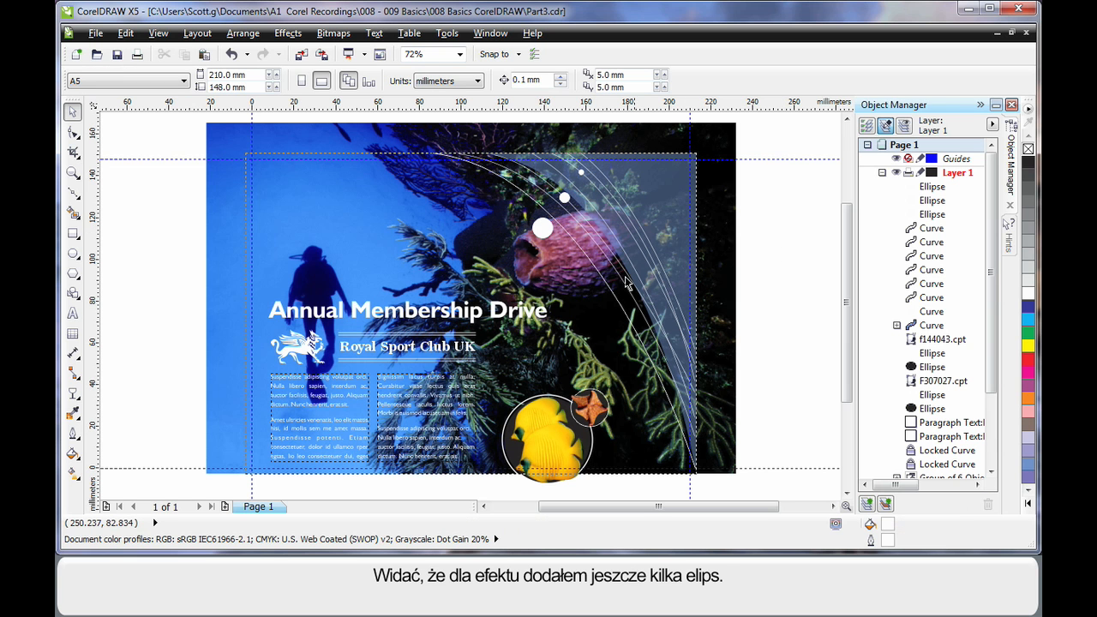
mouse_move(574, 221)
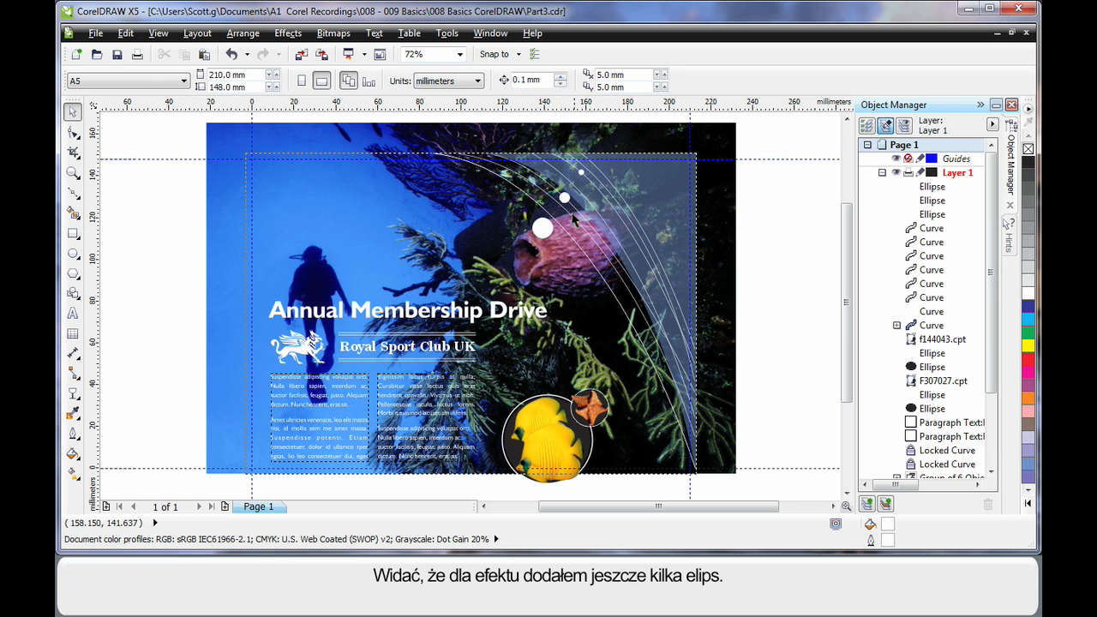
click(541, 228)
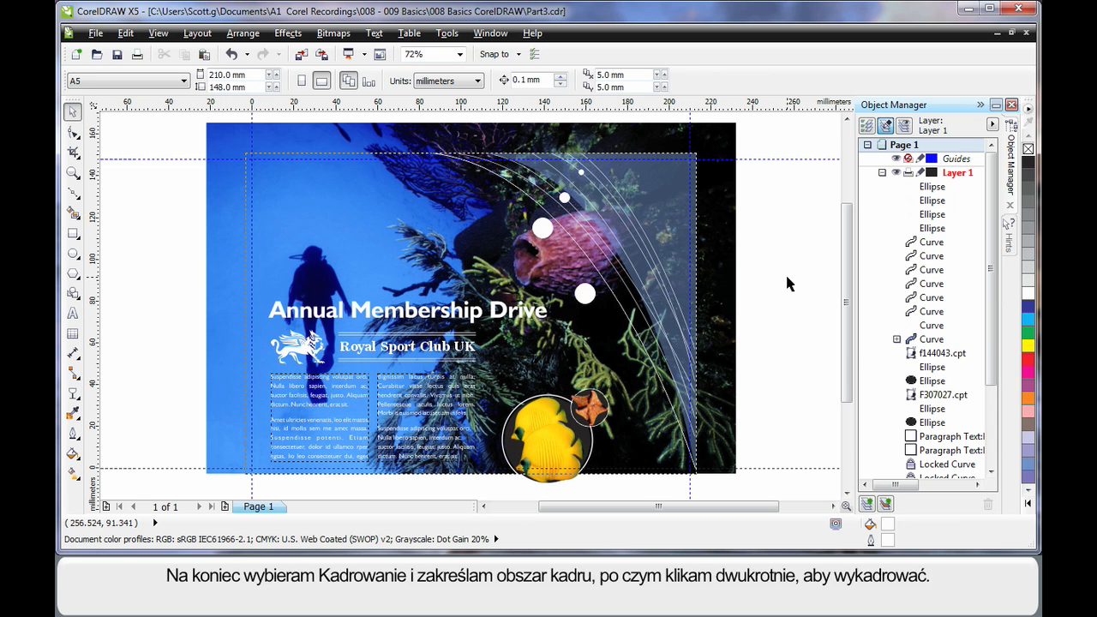
mouse_move(792, 290)
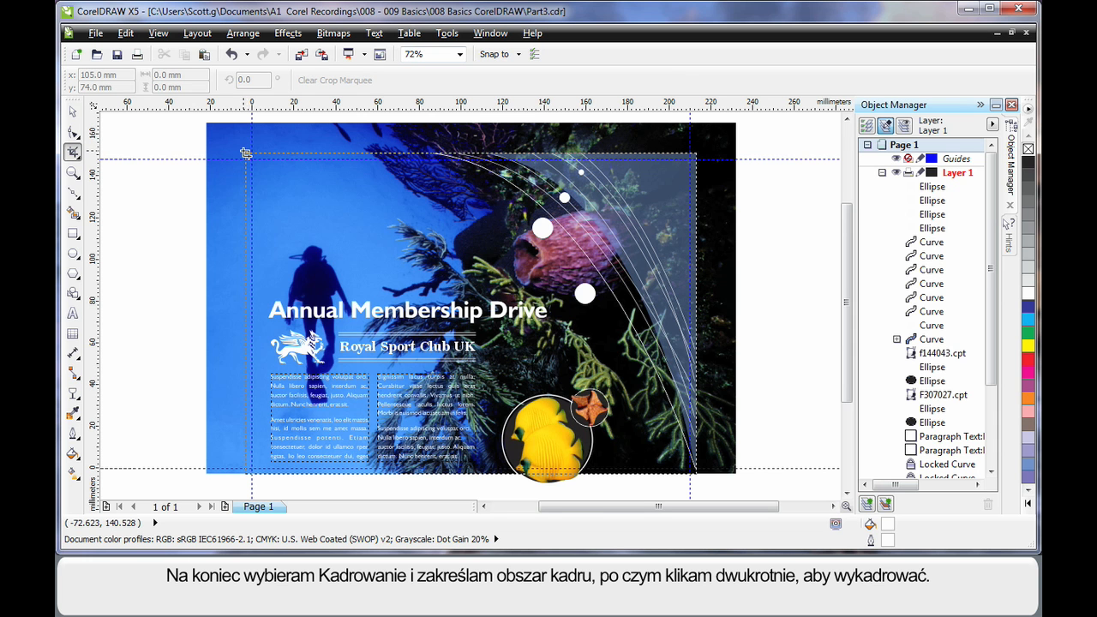
- Drag a crop marquee around the whole page out to the bleed edge
drag(246, 154, 694, 476)
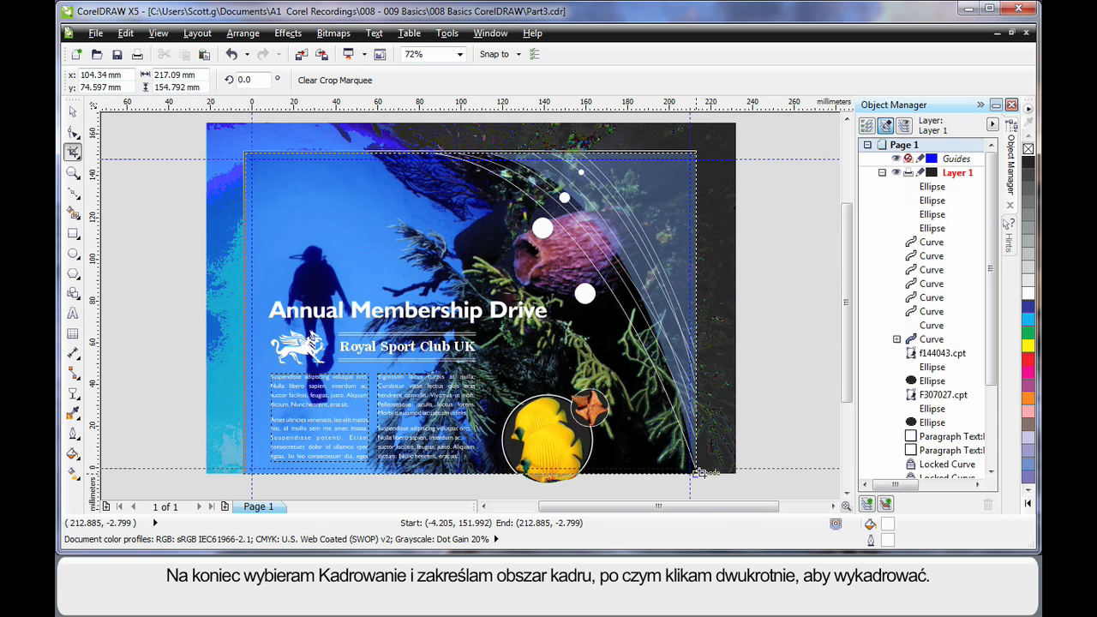